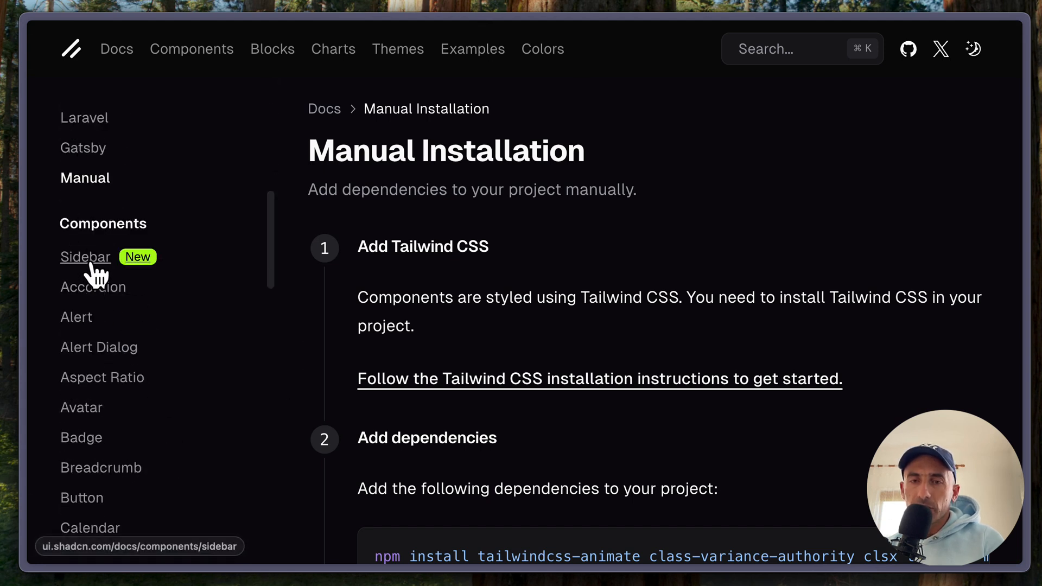
Navigate from Docs to Installation and choose the Laravel framework guide
left_click(117, 48)
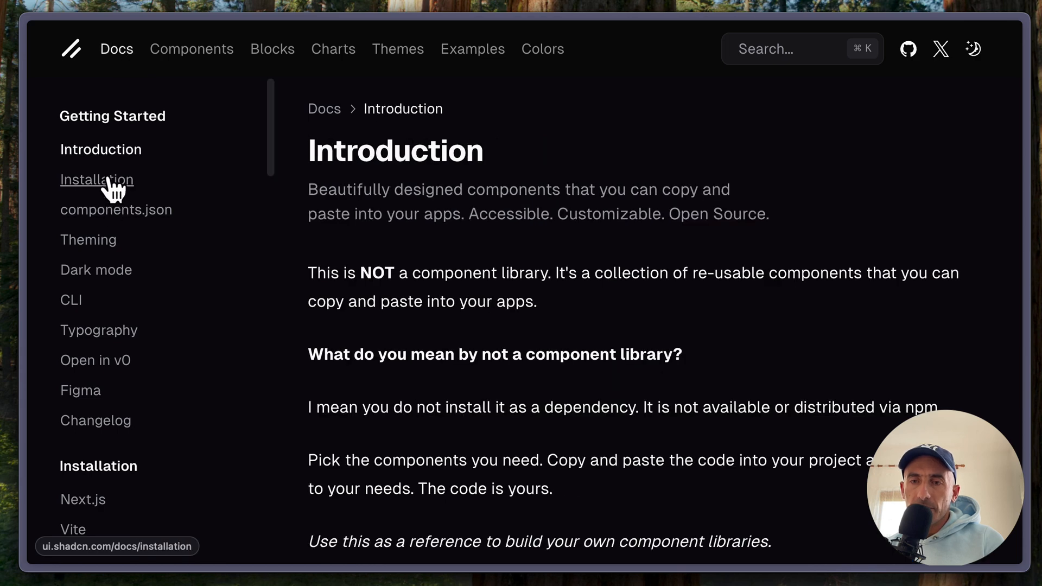
left_click(97, 181)
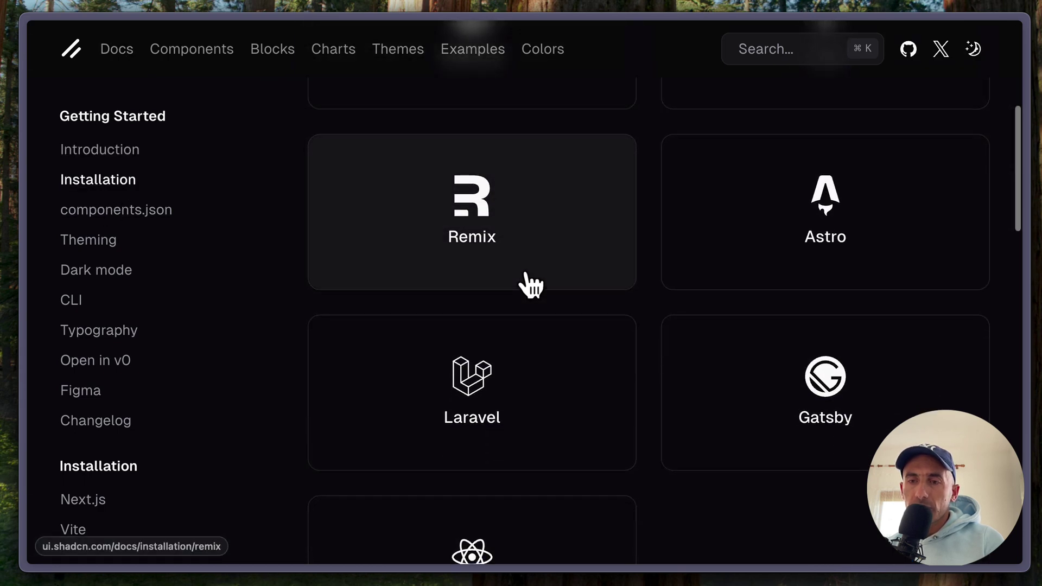
left_click(471, 391)
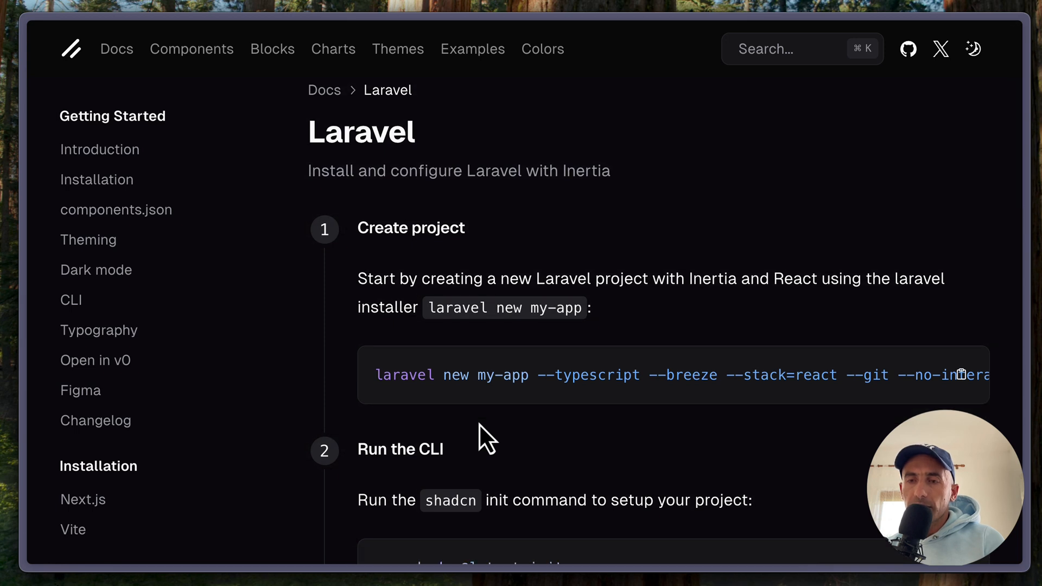
mouse_move(478, 407)
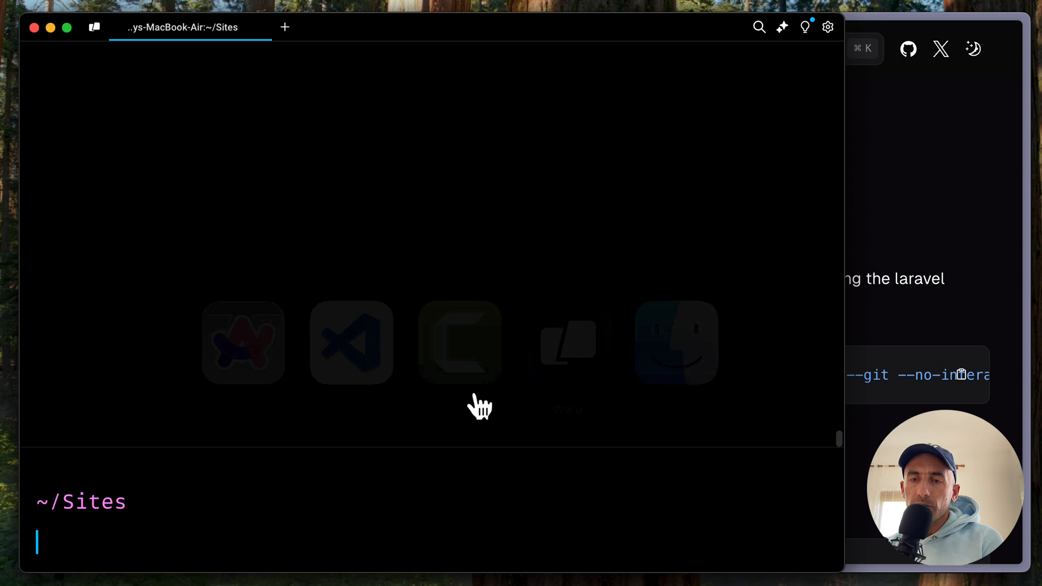
Run `laravel new breeze-shadcn` and change into the breeze-shadcn folder
type("laravel new breeze-shadcn")
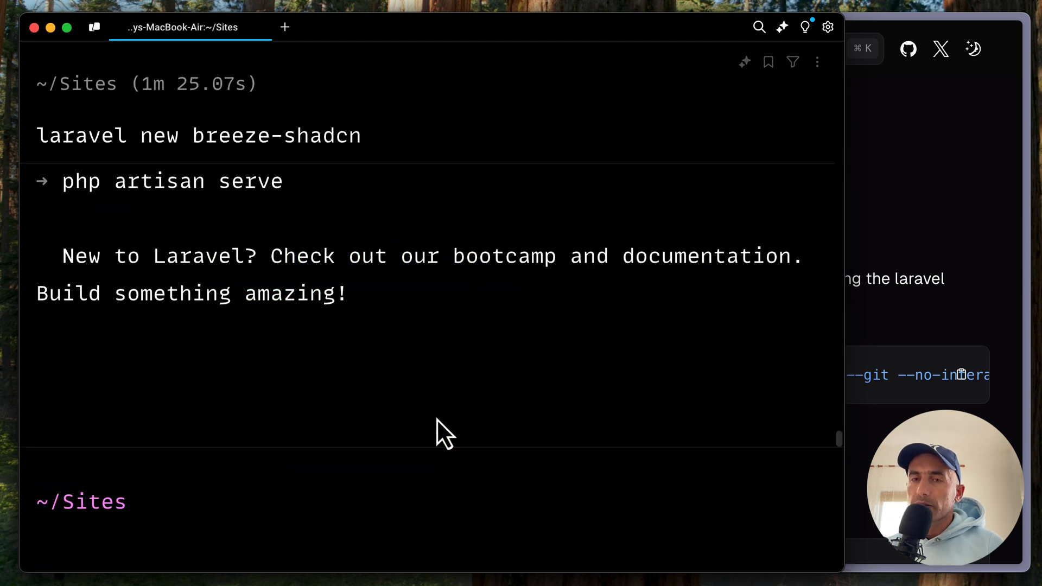
type("cd breeze-shadcn/")
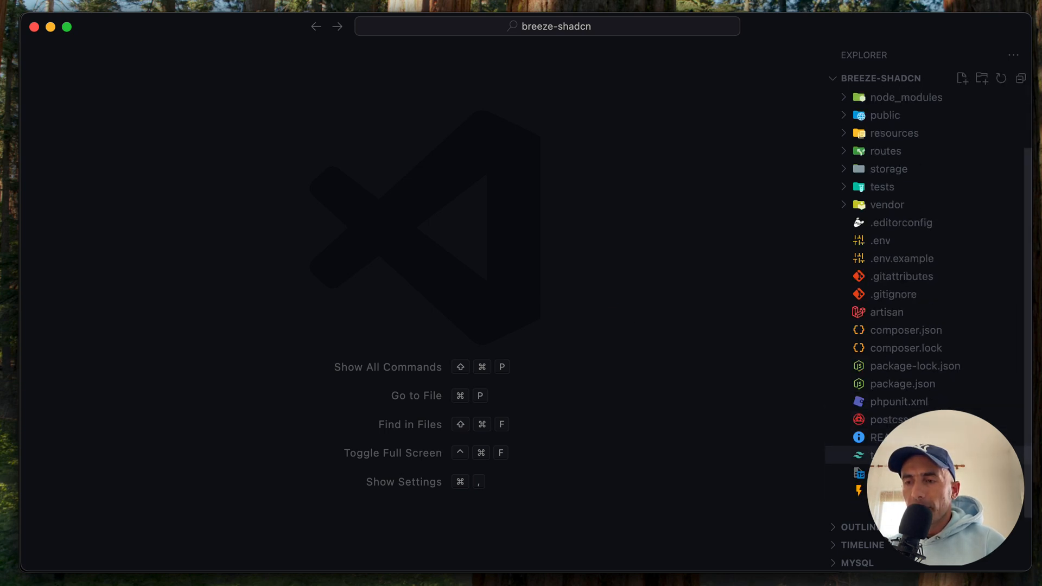
Inspect the @/* path alias in tsconfig.json, then return to the installation docs
left_click(860, 474)
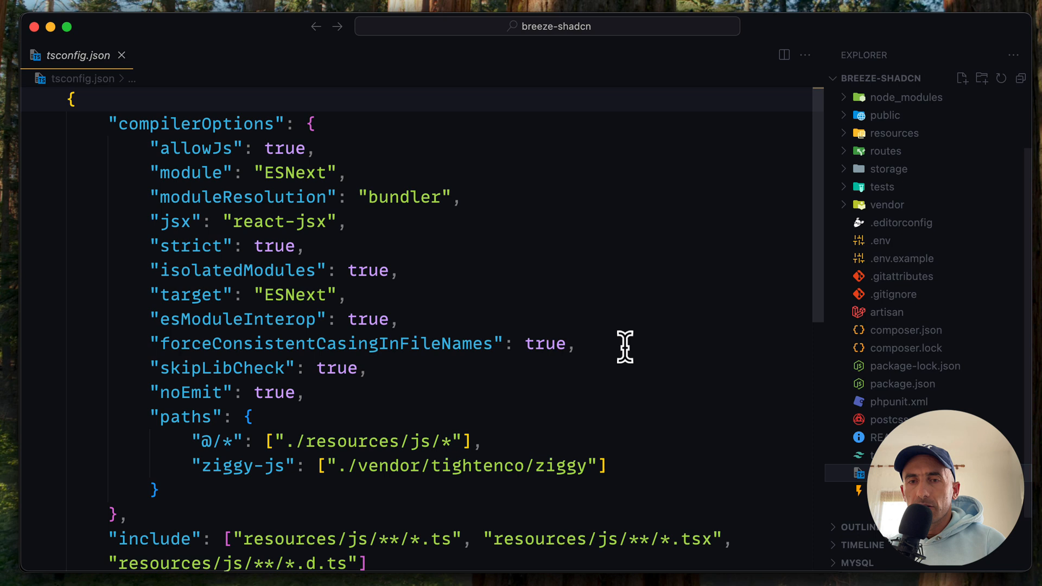
scroll("down", 3)
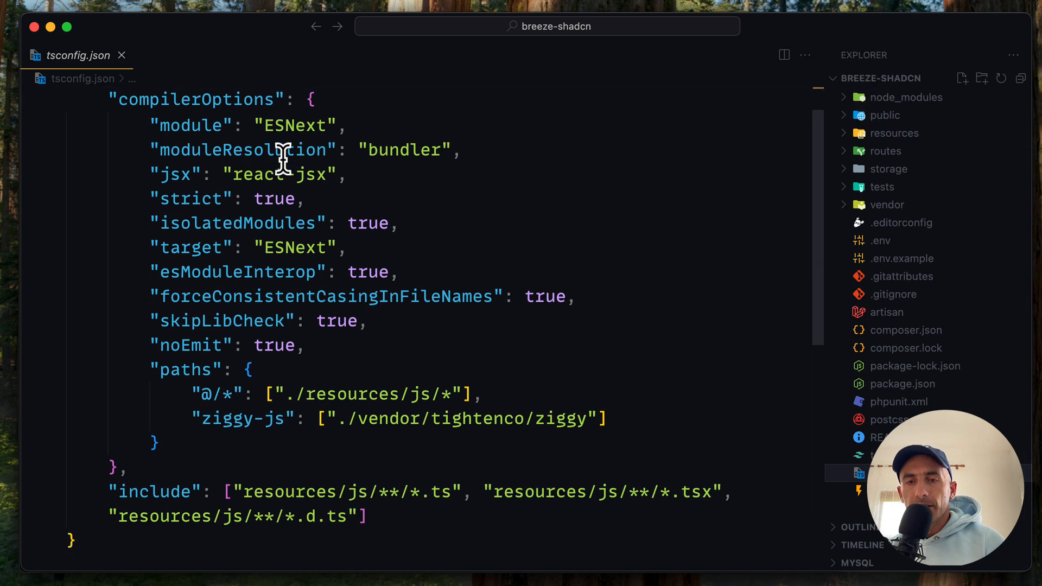
double_click(186, 369)
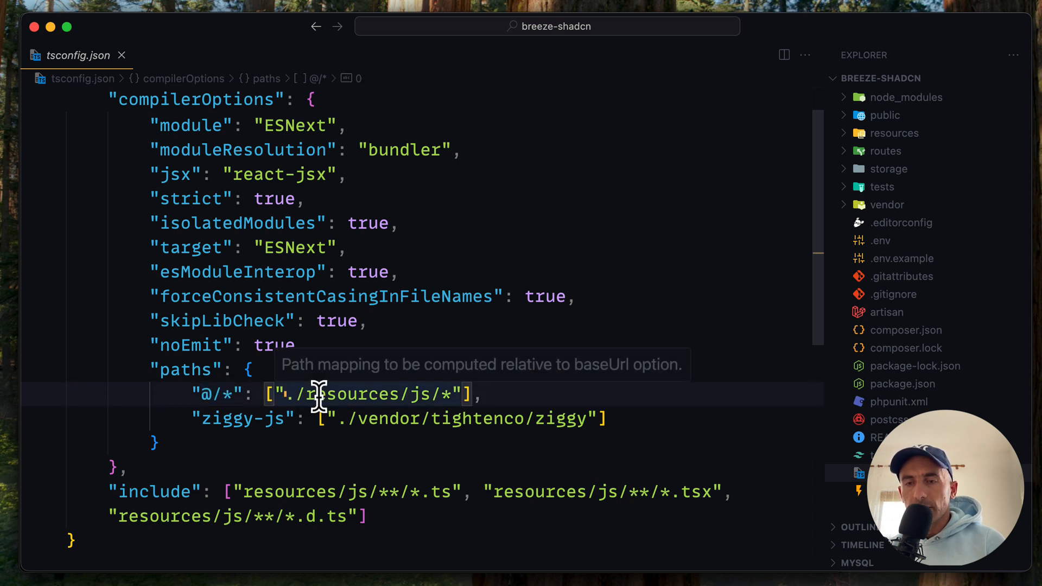
mouse_move(452, 394)
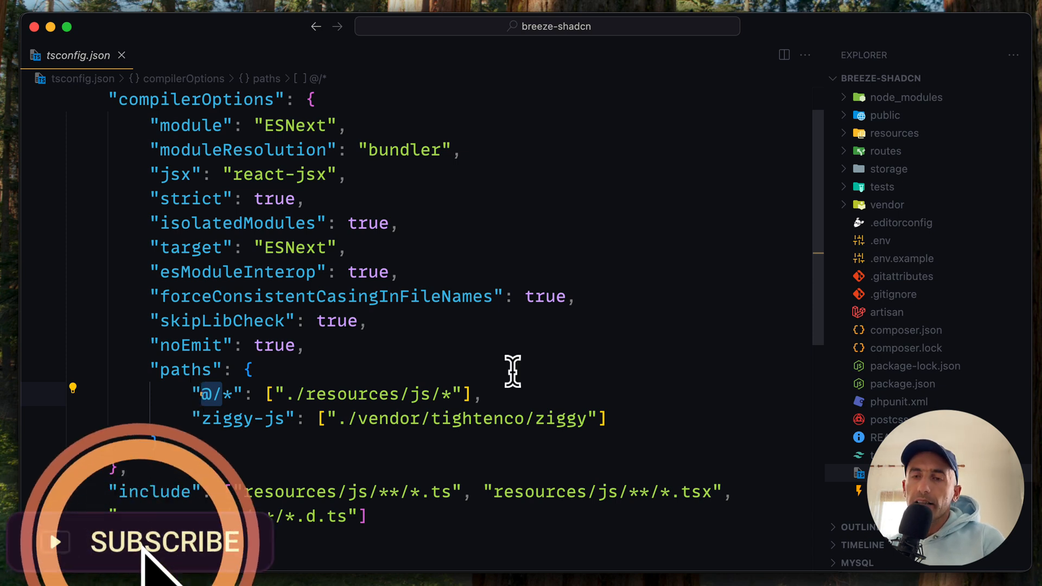
key("Cmd+Tab")
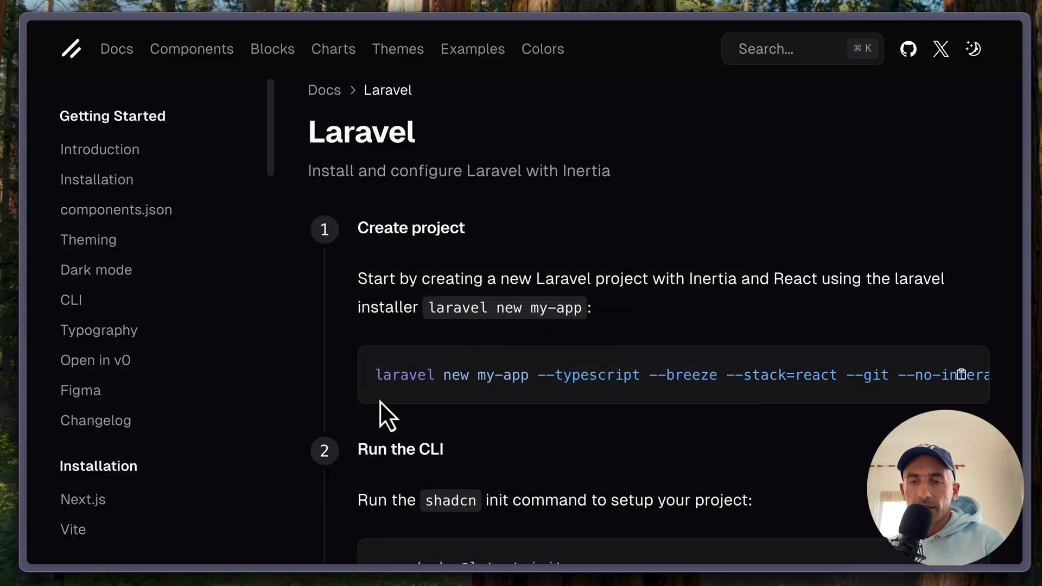
Run `npx shadcn@latest init` to set up shadcn/ui, then return to the editor
scroll("down", 3)
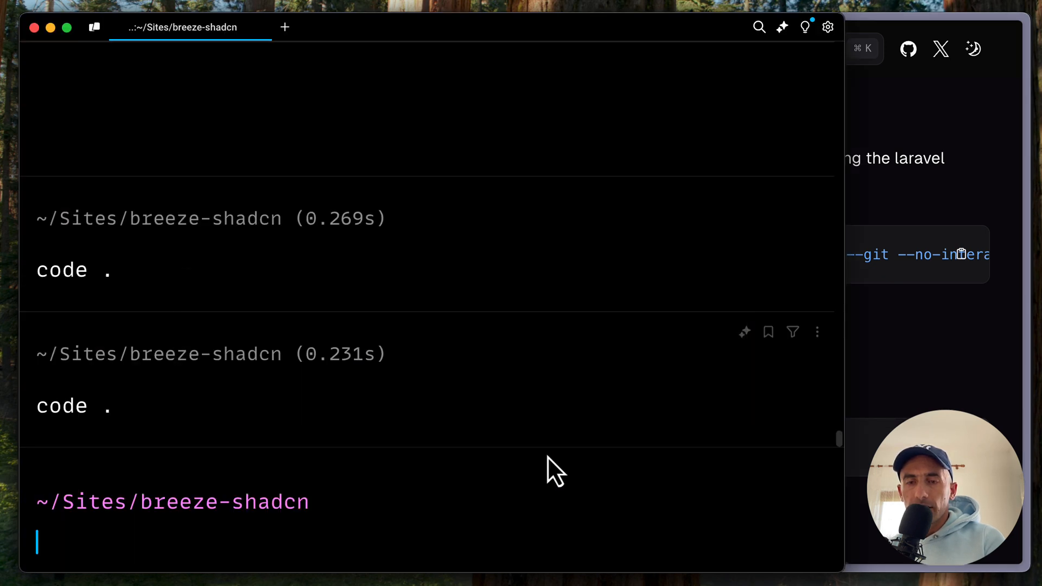
type("npx shadcn@latest init")
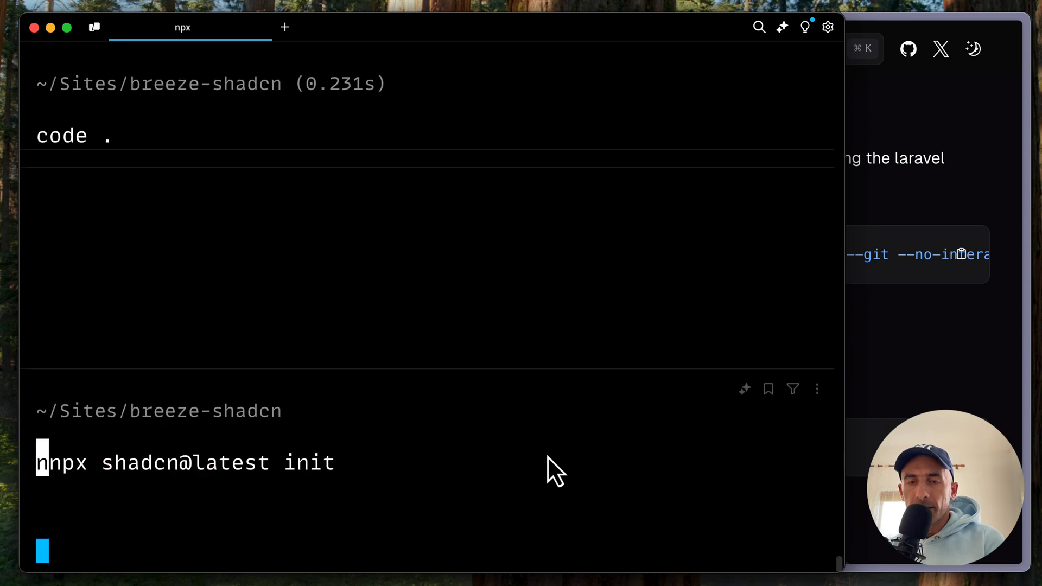
key("Enter")
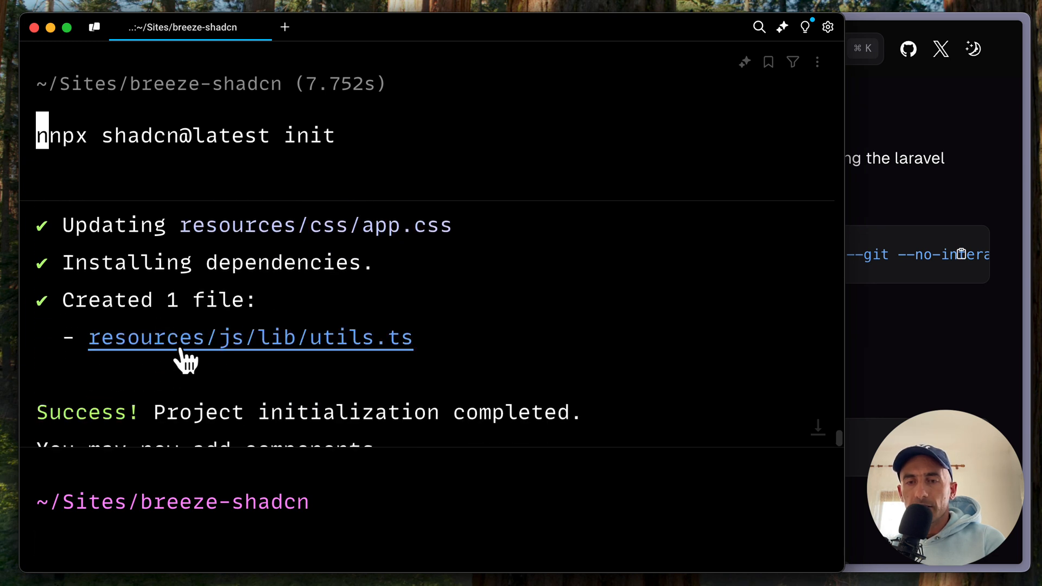
mouse_move(279, 363)
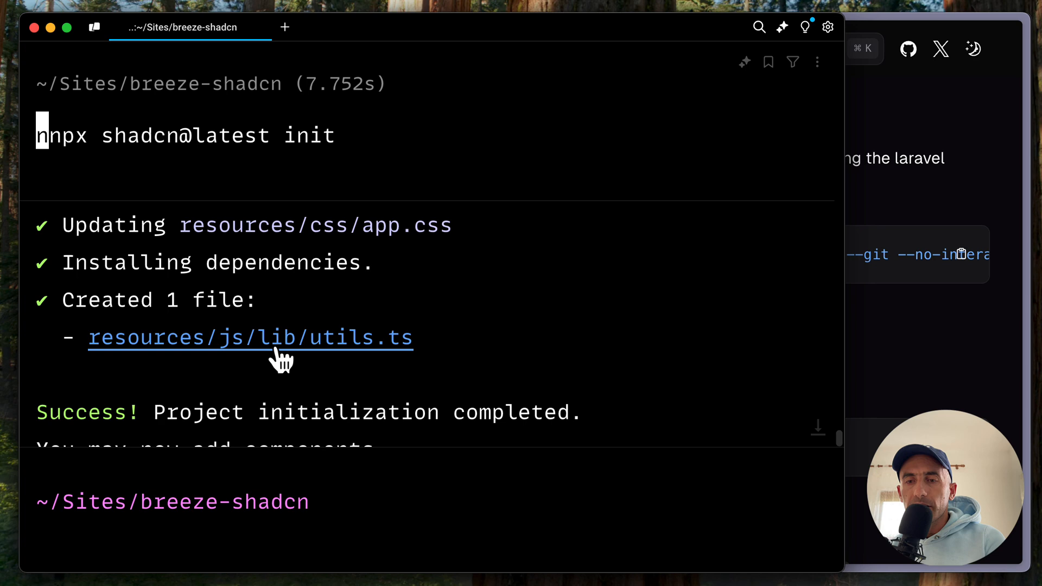
key("Cmd+Tab")
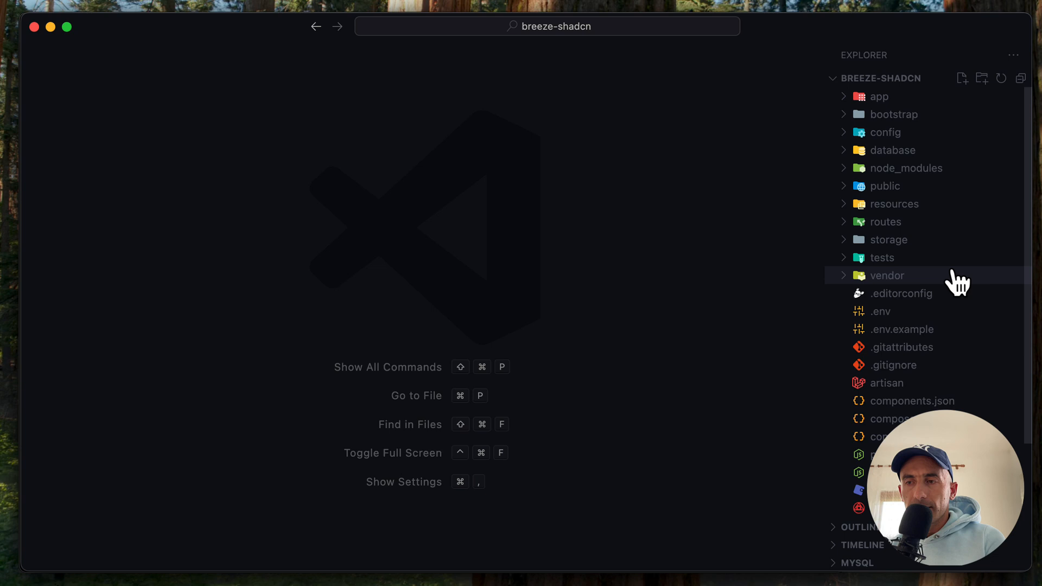
Reveal resources/js/lib/utils.ts in the Explorer and reopen tsconfig.json
left_click(894, 204)
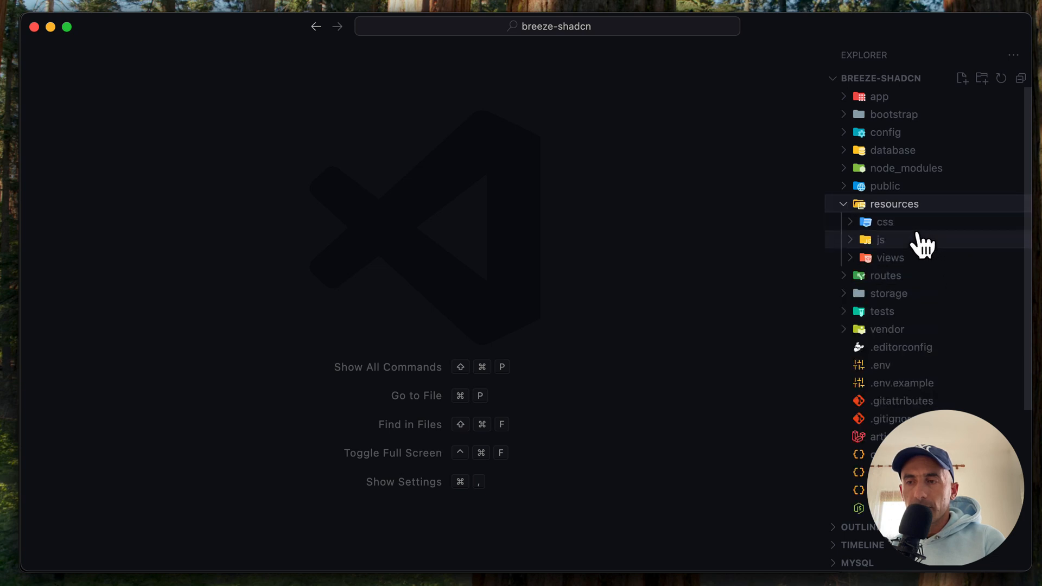
left_click(881, 240)
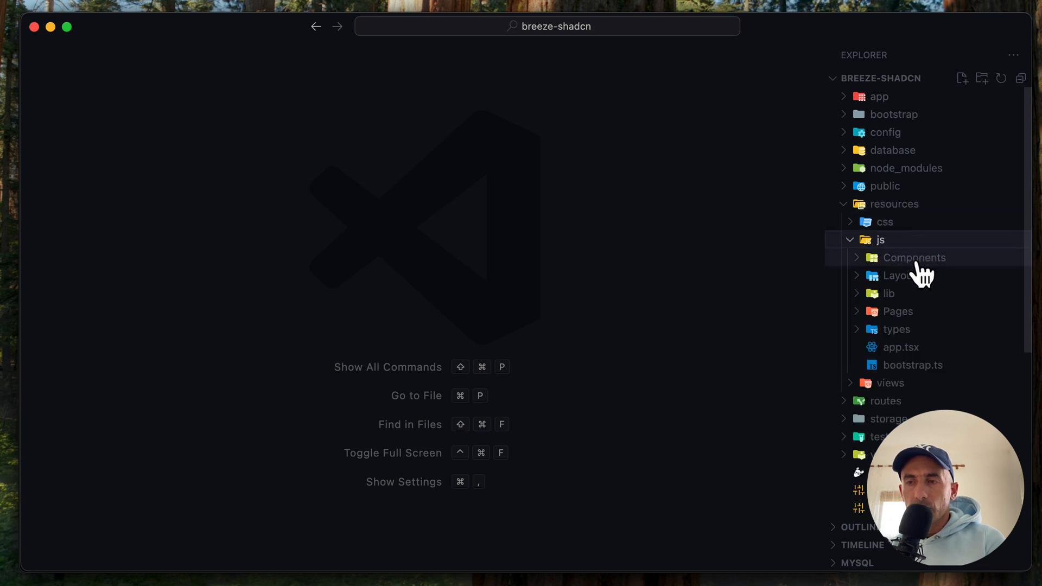
left_click(890, 293)
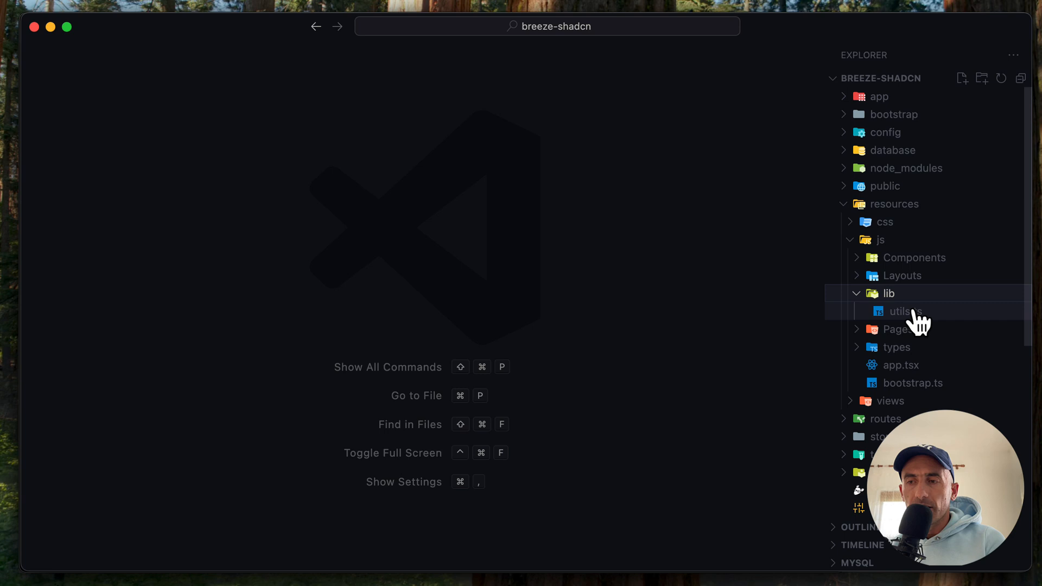
mouse_move(903, 310)
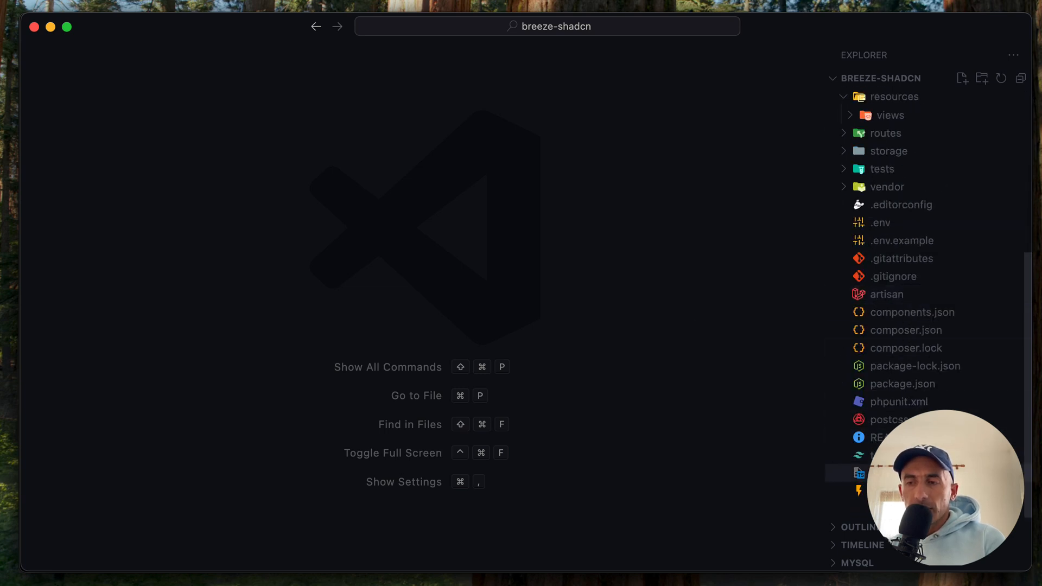
left_click(860, 474)
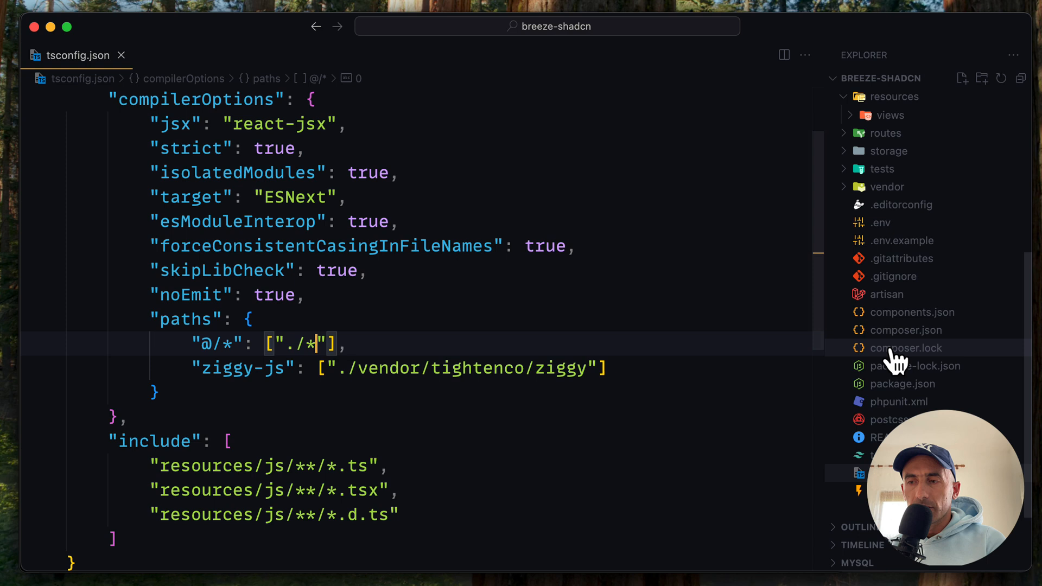
mouse_move(912, 313)
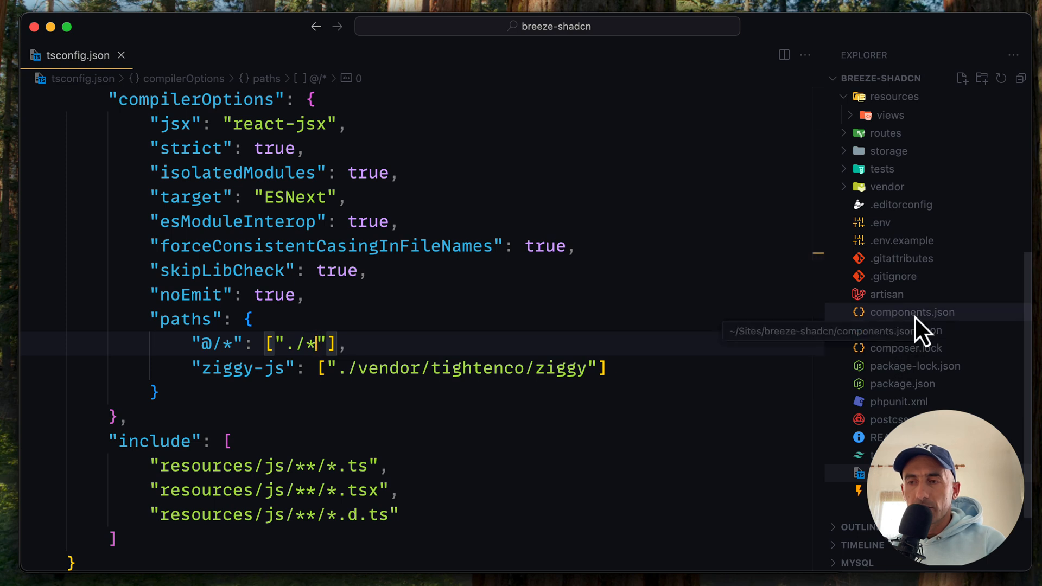
Delete the generated lib folder and return to editing tsconfig.json
right_click(912, 313)
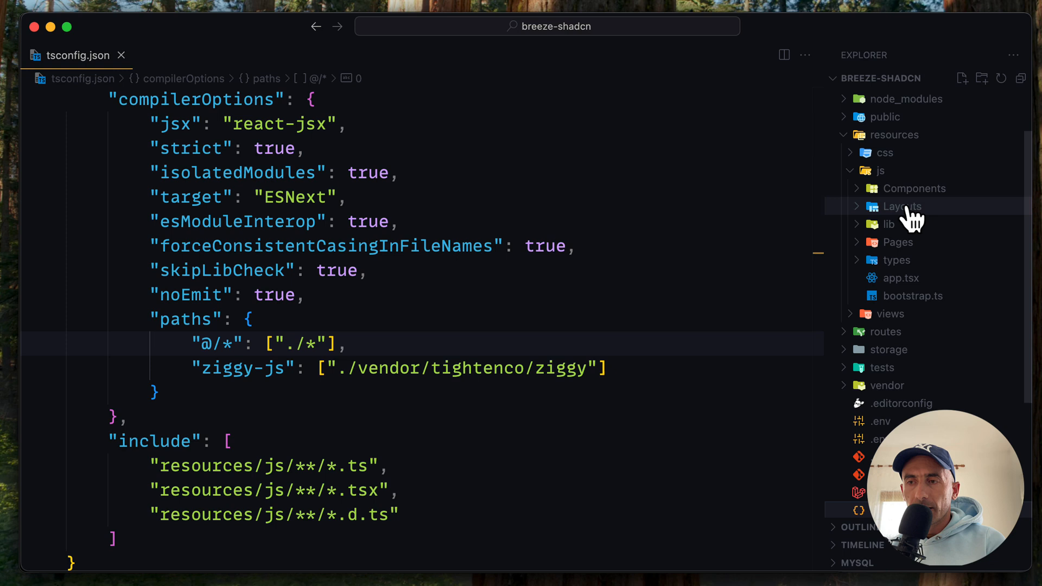
right_click(903, 207)
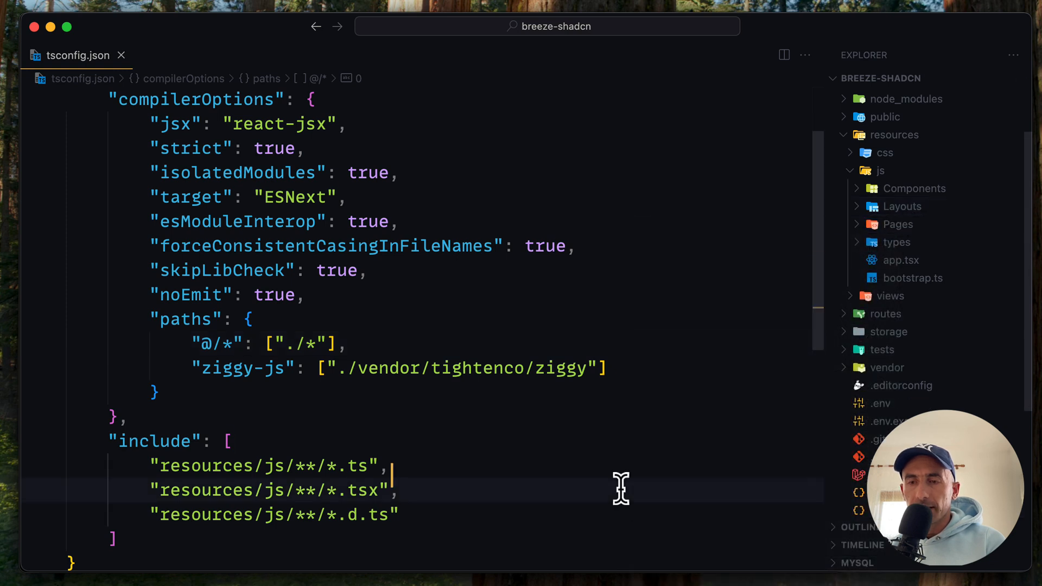
left_click(124, 55)
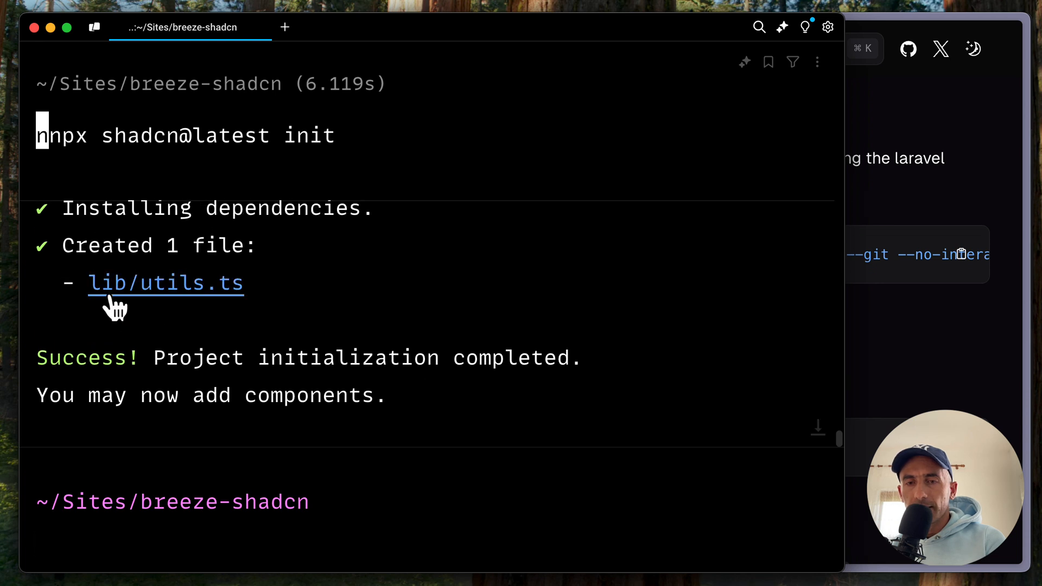
mouse_move(206, 311)
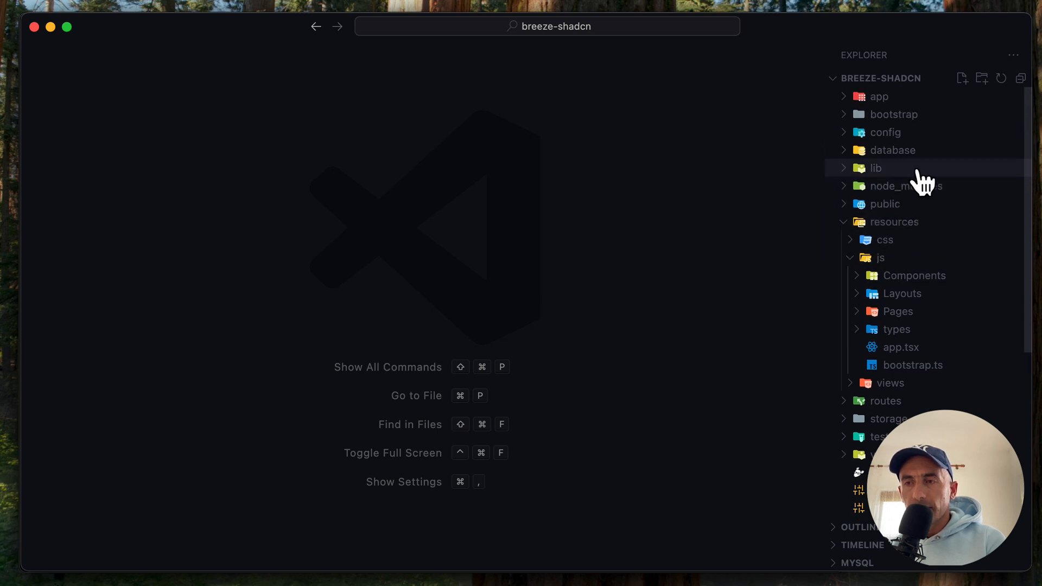
mouse_move(892, 176)
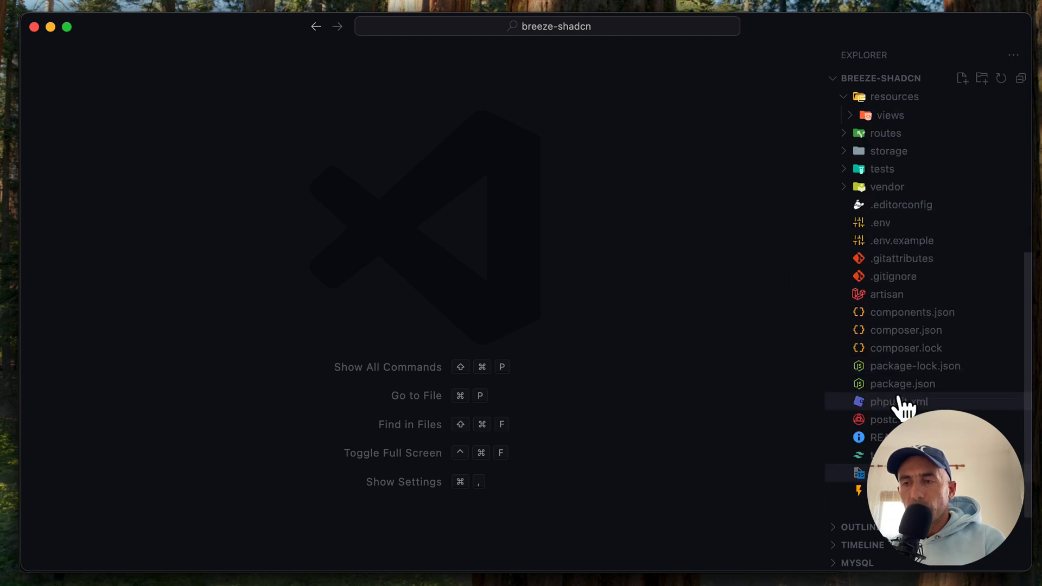
Open components.json from the Explorer
left_click(912, 312)
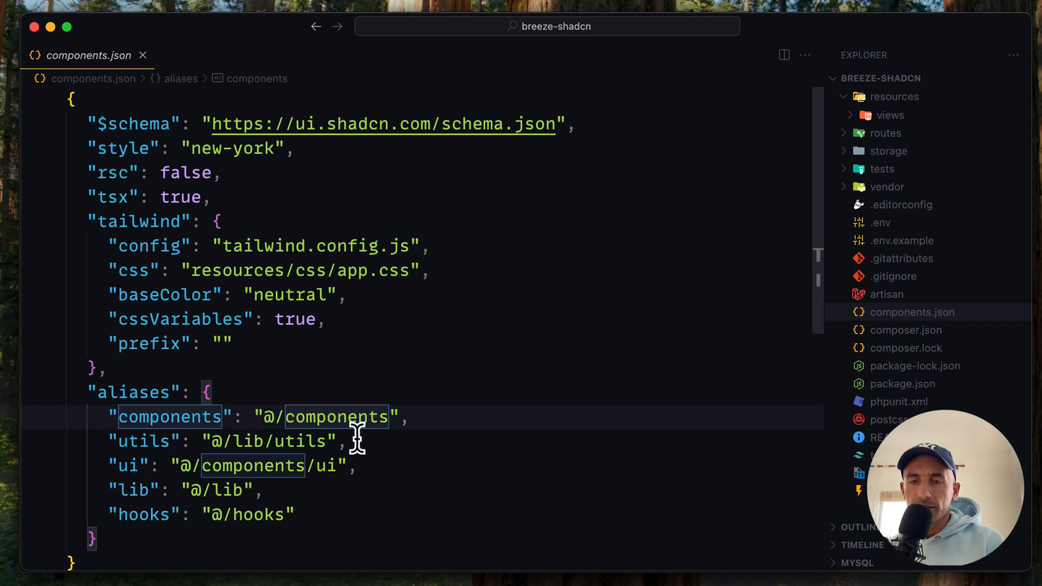
Change the components alias to @/resources/js/components
type("resour")
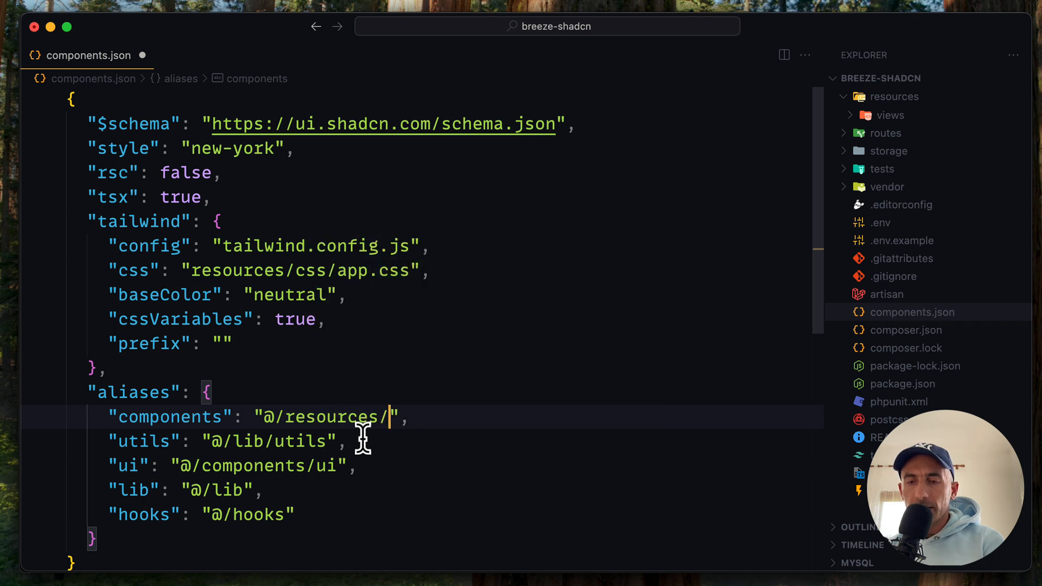
type("js")
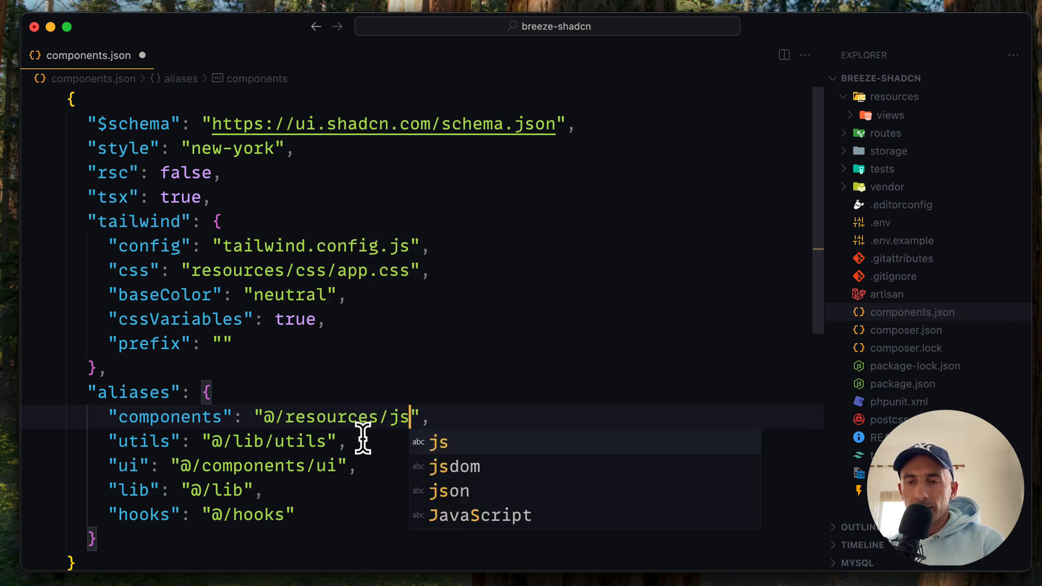
type("/components")
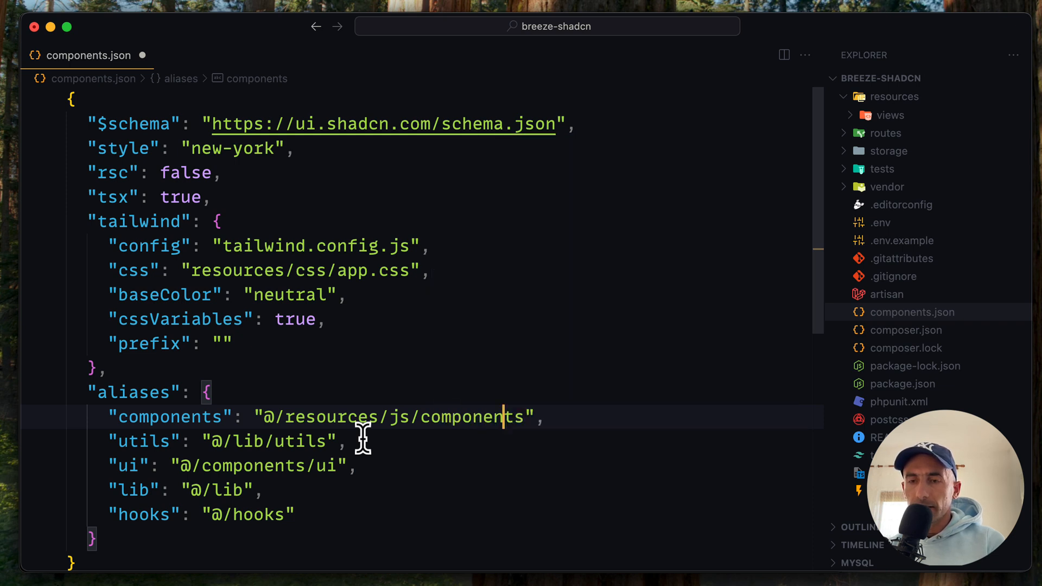
double_click(330, 417)
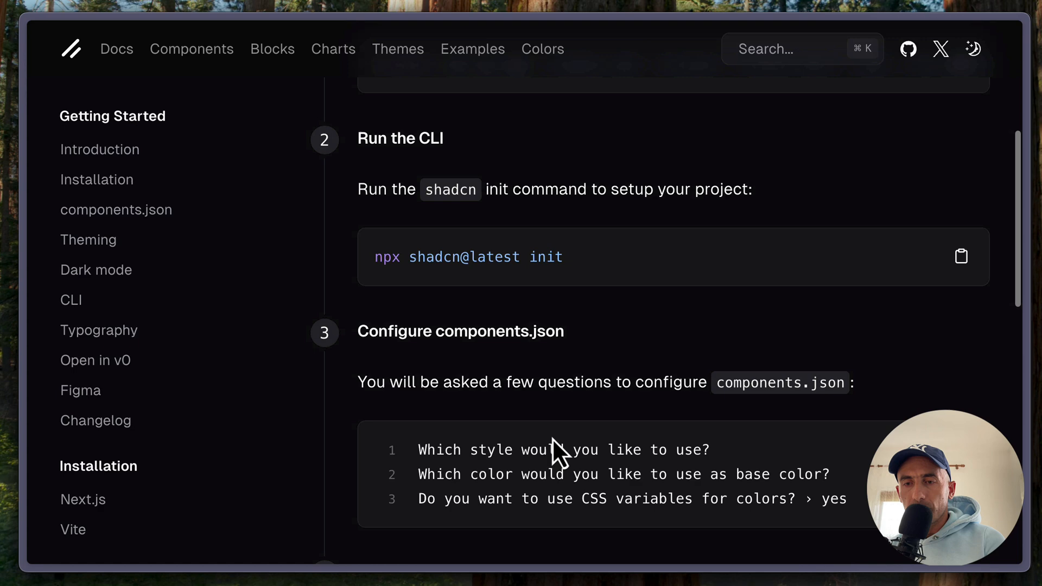
Copy and run `npx shadcn@latest add button` in the terminal
scroll("down", 3)
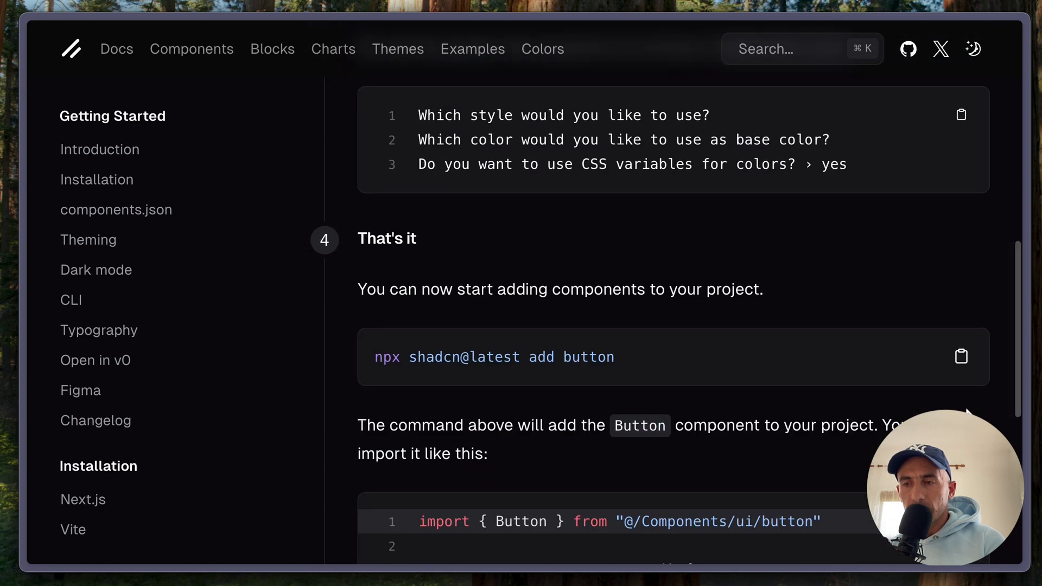
left_click(961, 356)
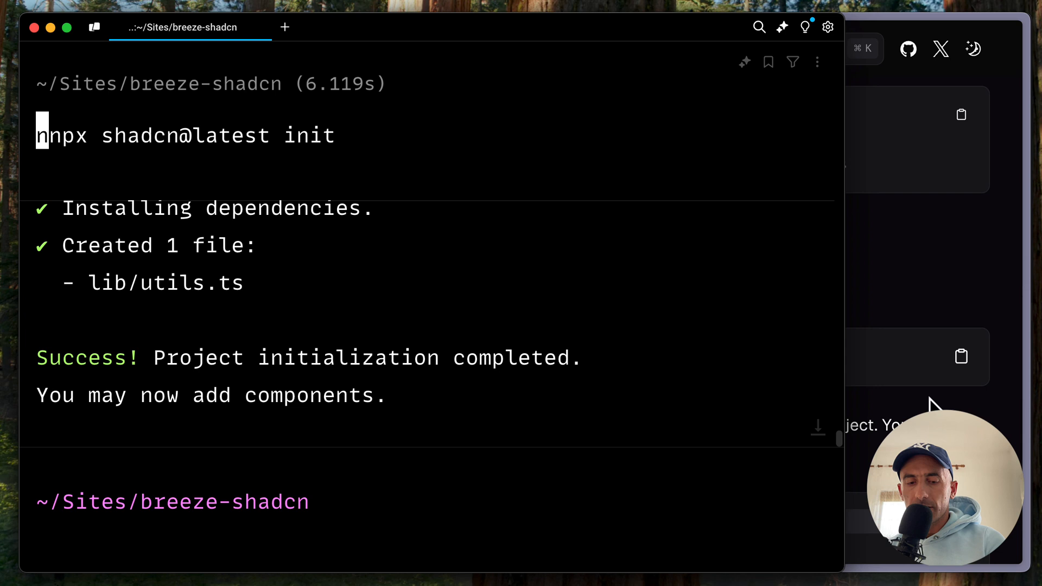
type("npx shadcn@latest add button")
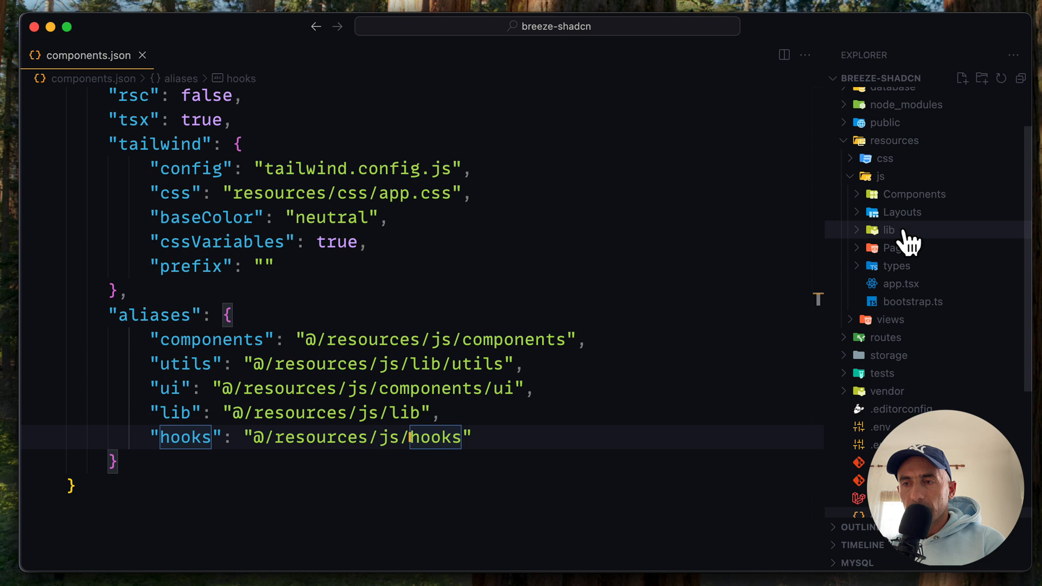
Expand resources/js/Components/ui to find the new button.tsx file
left_click(915, 194)
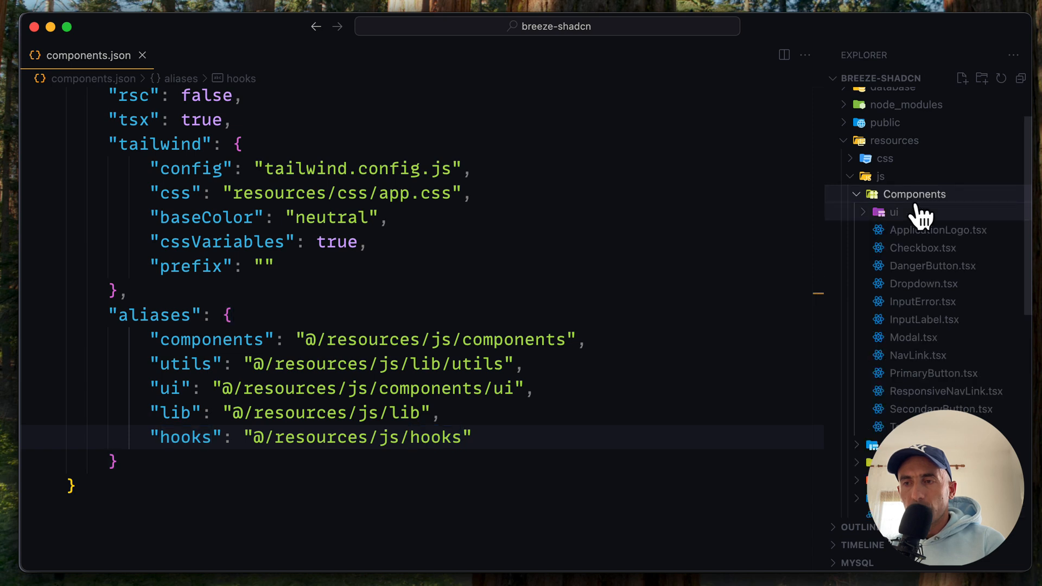
left_click(895, 211)
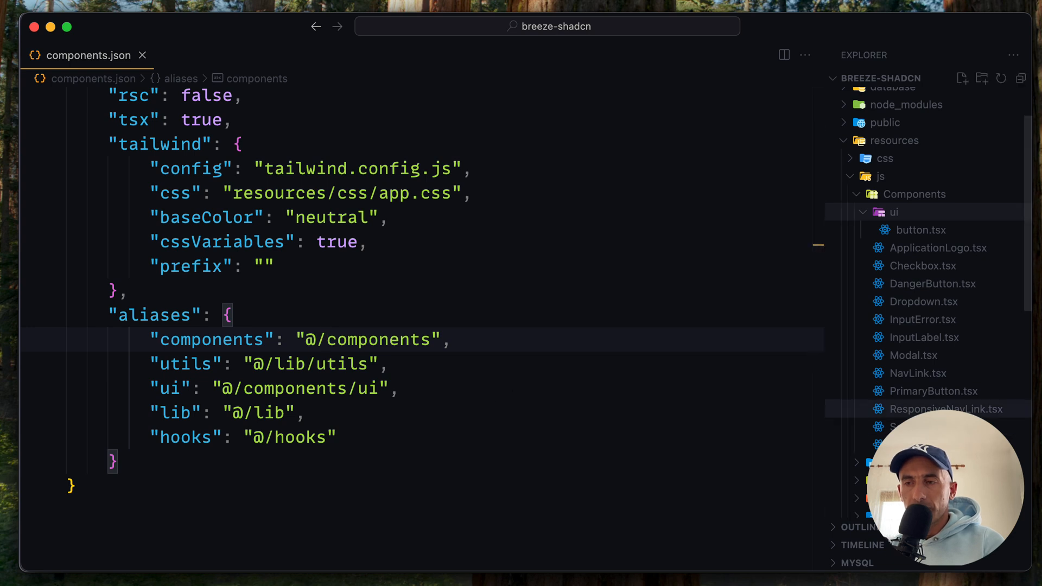
right_click(893, 211)
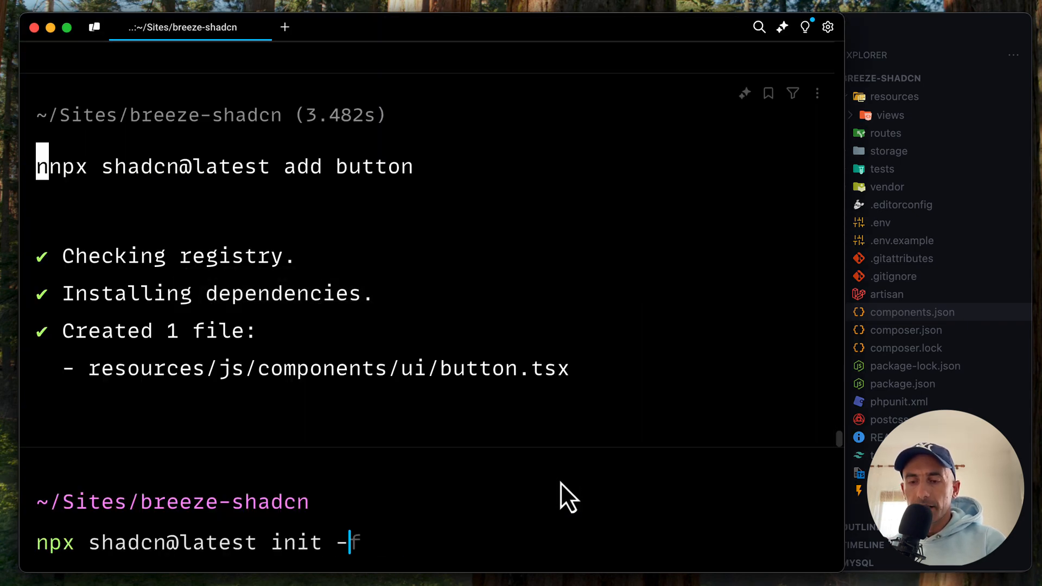
Run `npx shadcn@latest init -f` to force re-initialisation
key("Enter")
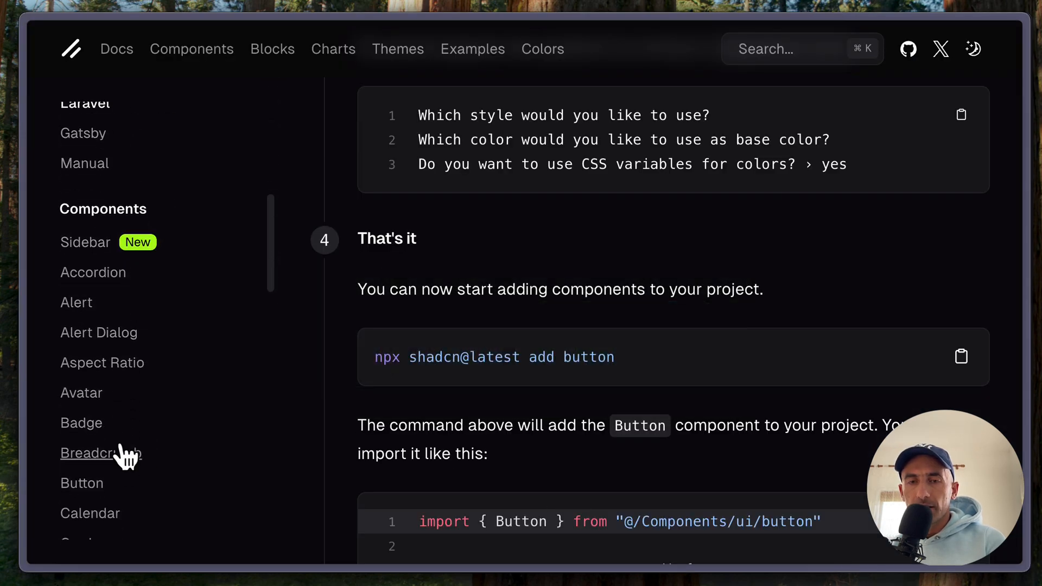
From the Sidebar component docs, go into the Blocks library of sidebar examples
left_click(85, 242)
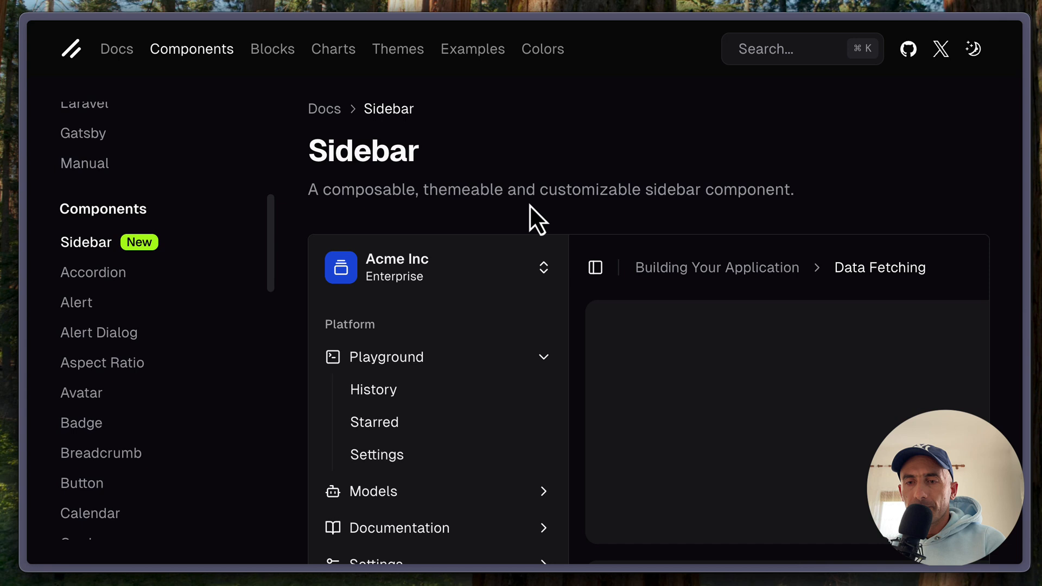
scroll("down", 3)
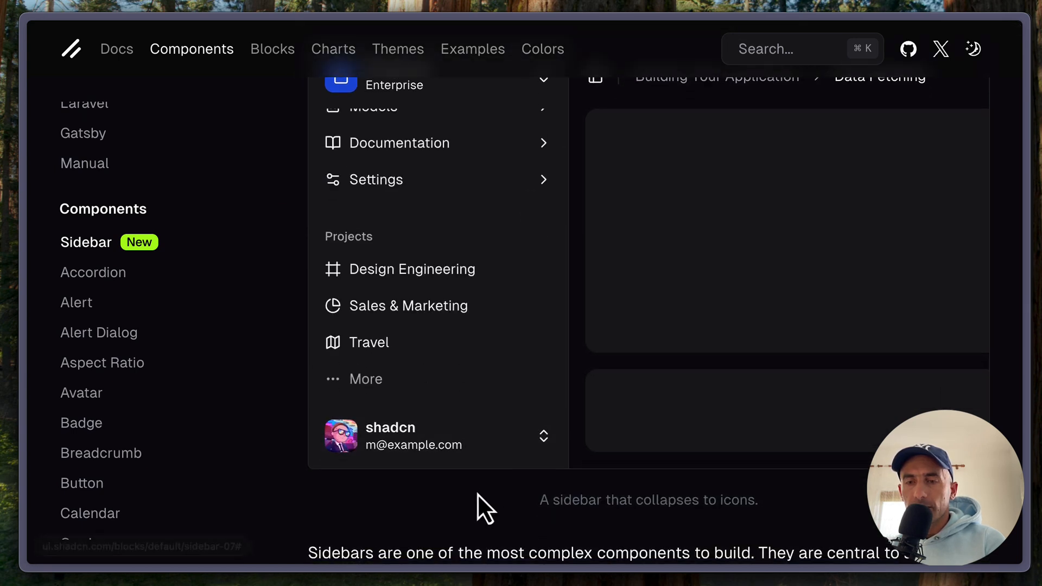
scroll("down", 3)
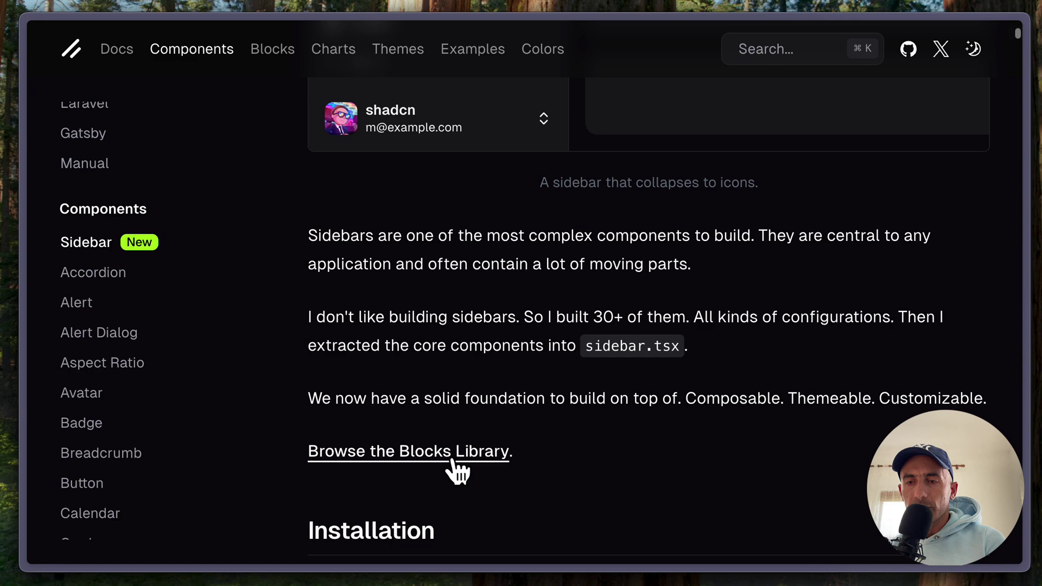
left_click(408, 451)
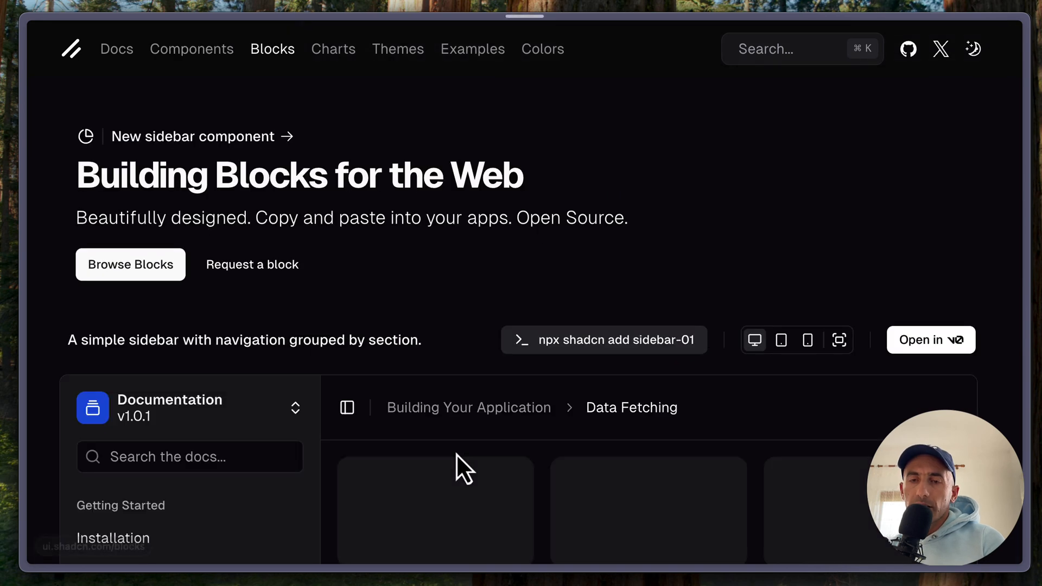
Browse down through the sidebar blocks sidebar-01, sidebar-02 and sidebar-04
scroll("down", 3)
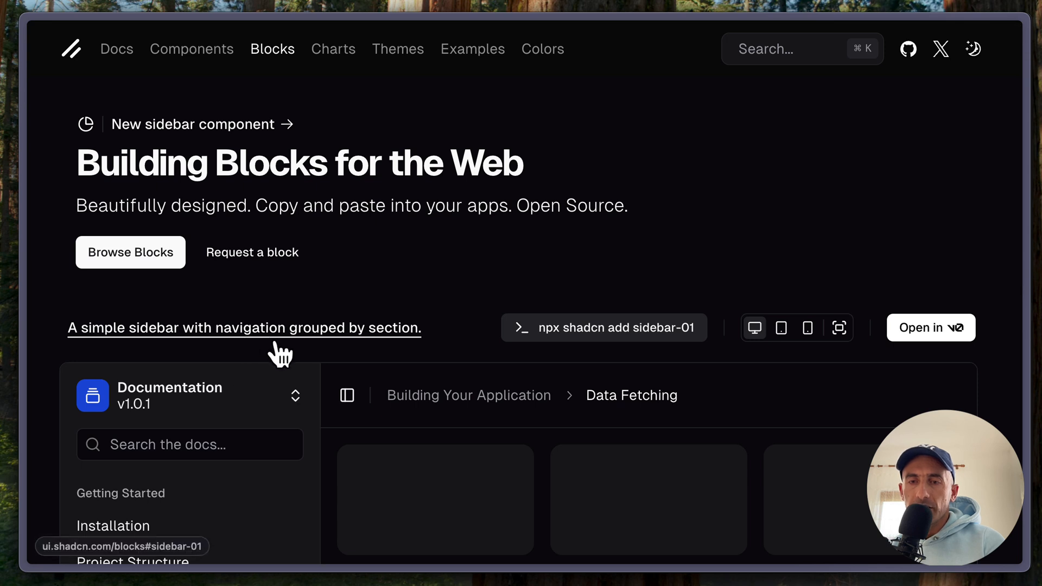
scroll("down", 3)
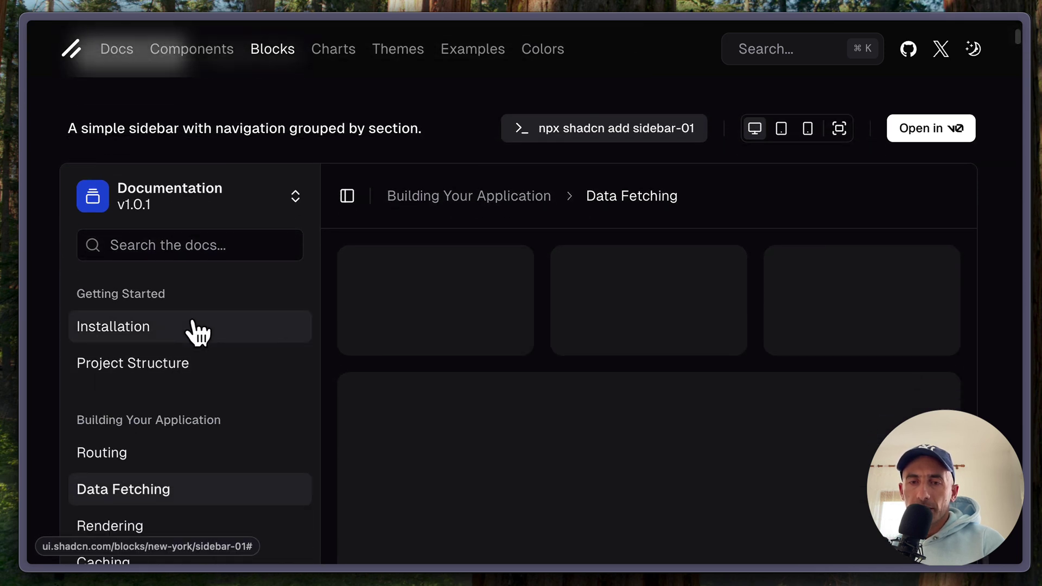
scroll("down", 3)
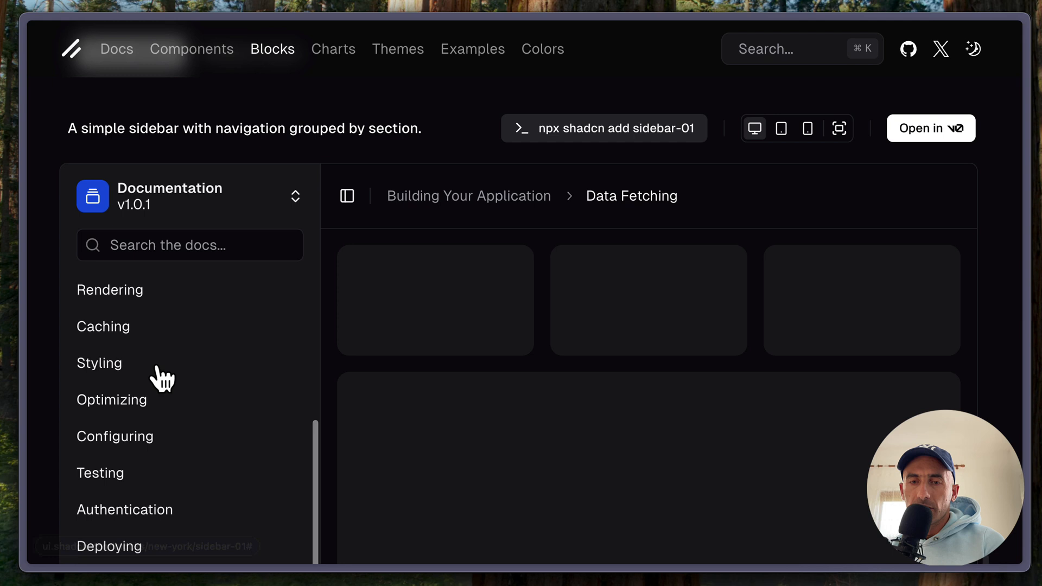
scroll("down", 3)
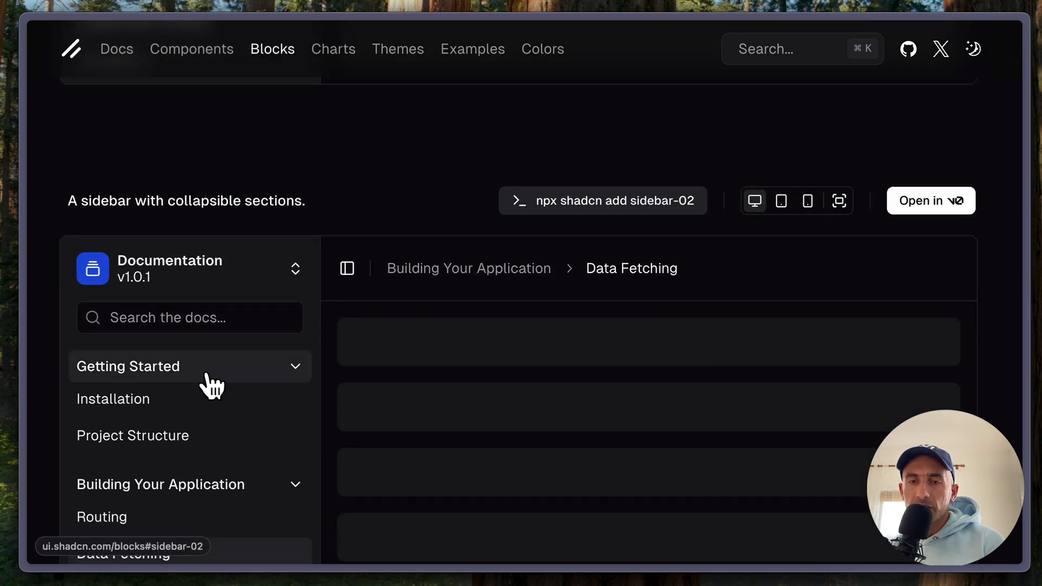
scroll("down", 3)
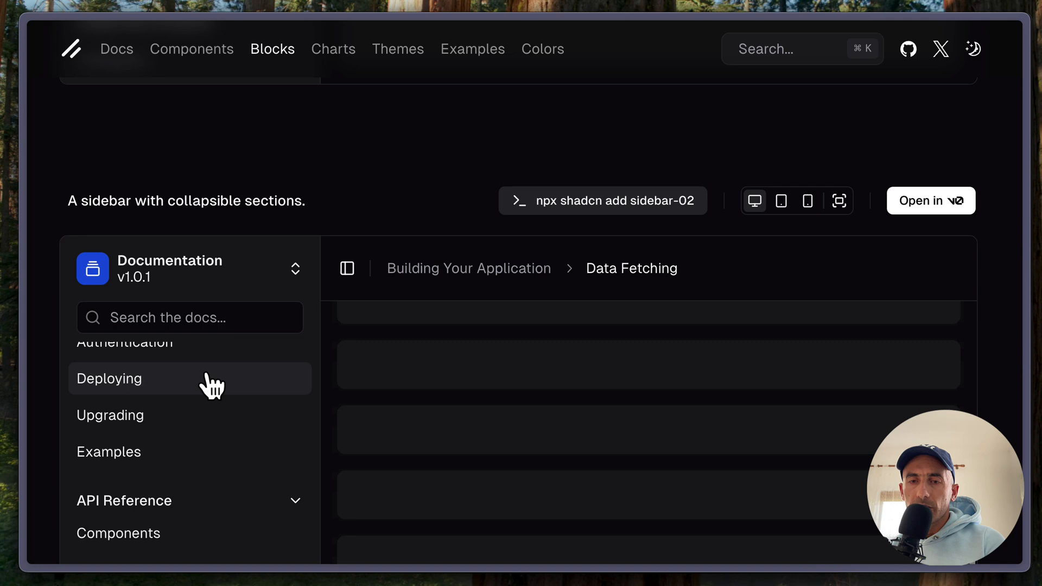
scroll("down", 3)
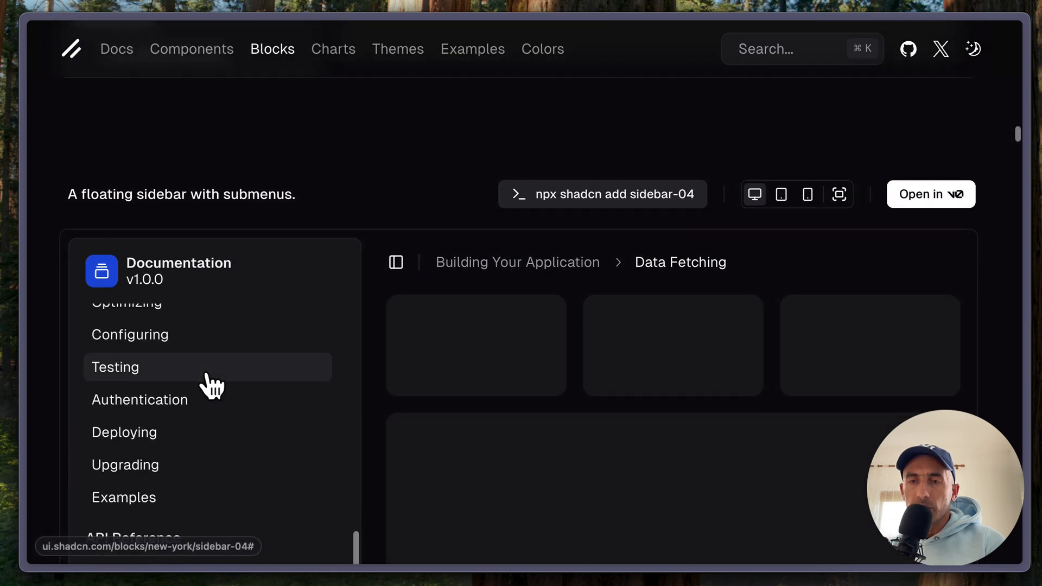
Copy the 'npx shadcn@latest add sidebar' command from the Sidebar installation steps
left_click(191, 49)
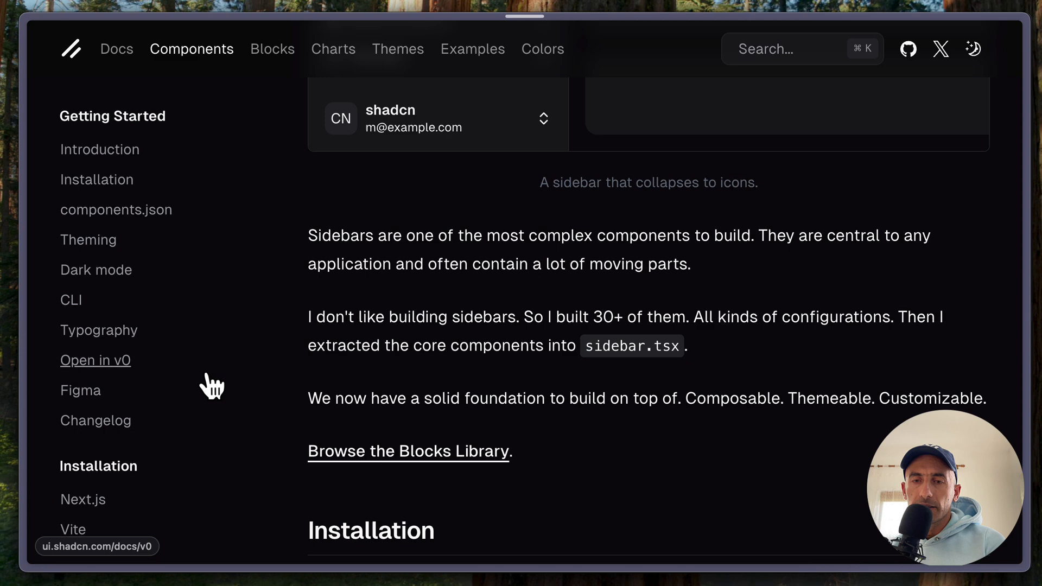
scroll("down", 3)
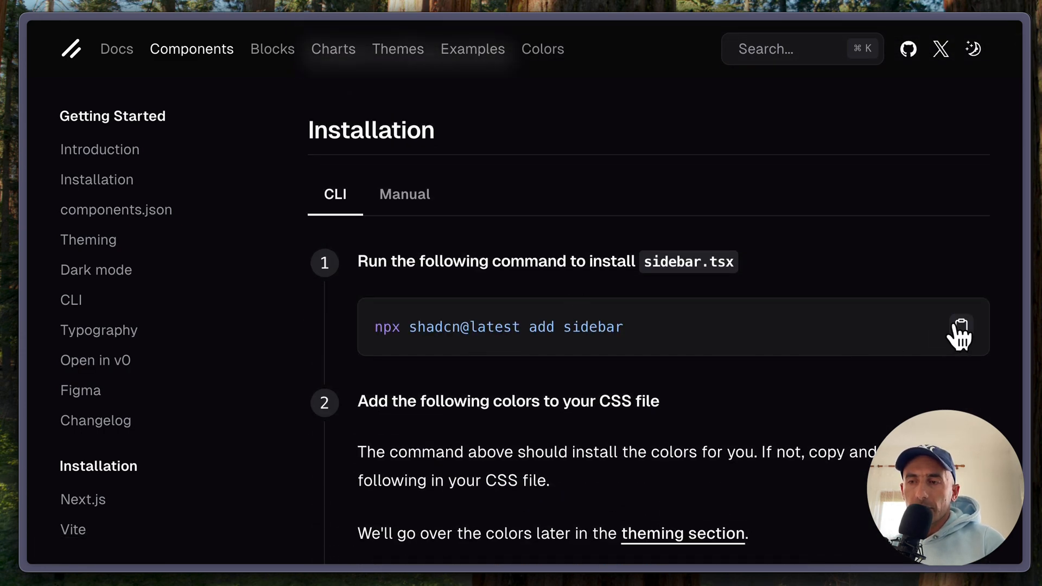
left_click(961, 326)
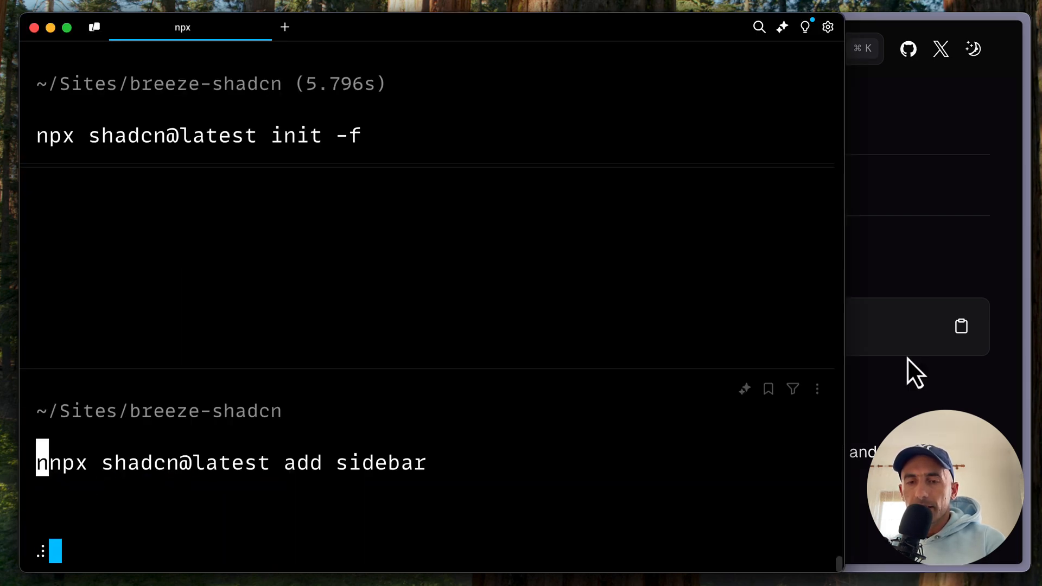
Run 'npx shadcn@latest add sidebar', creating sidebar.tsx, sheet.tsx and the other ui component files
key("Enter")
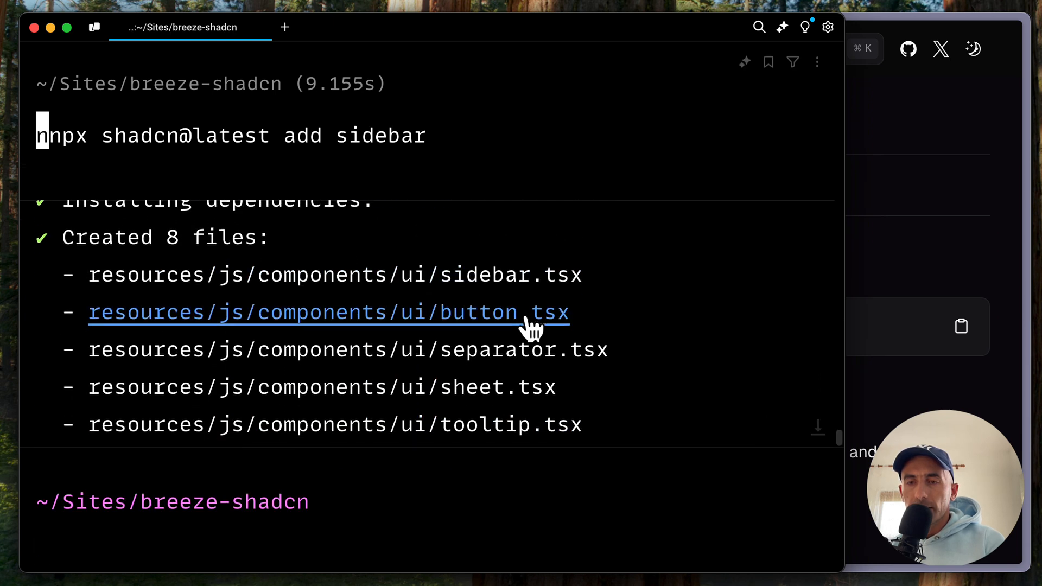
mouse_move(492, 367)
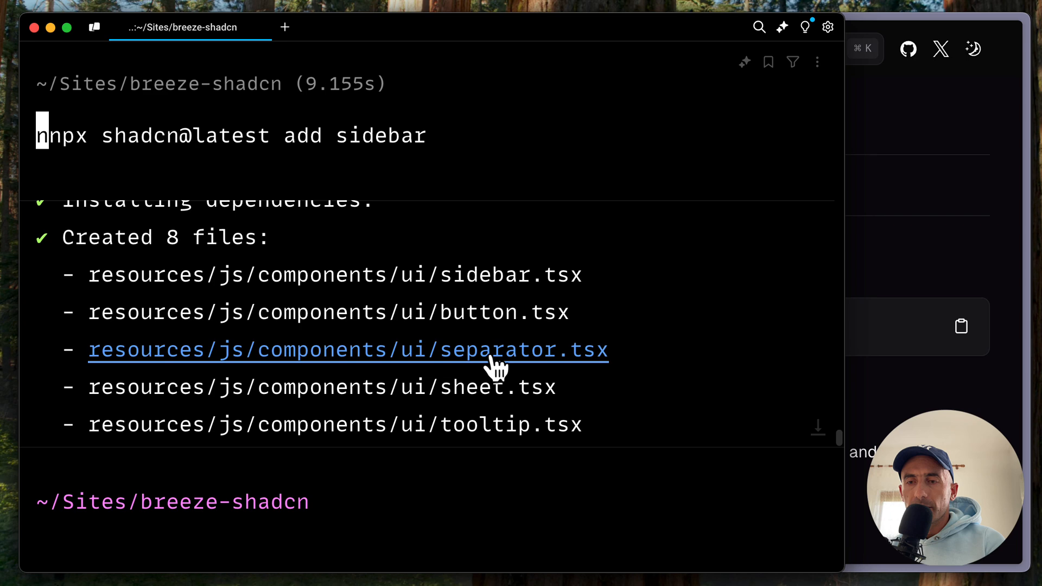
scroll("down", 3)
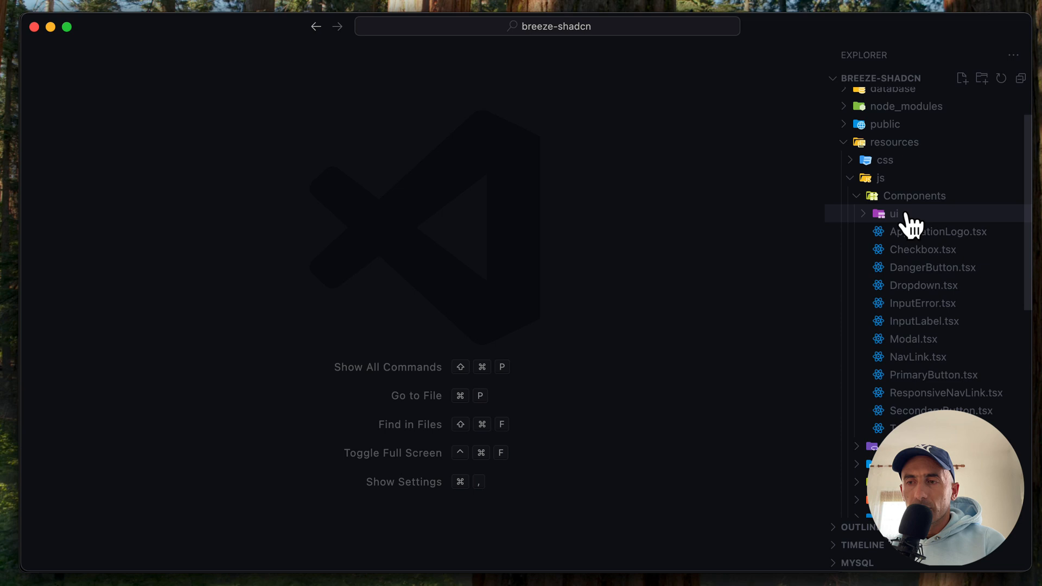
left_click(894, 214)
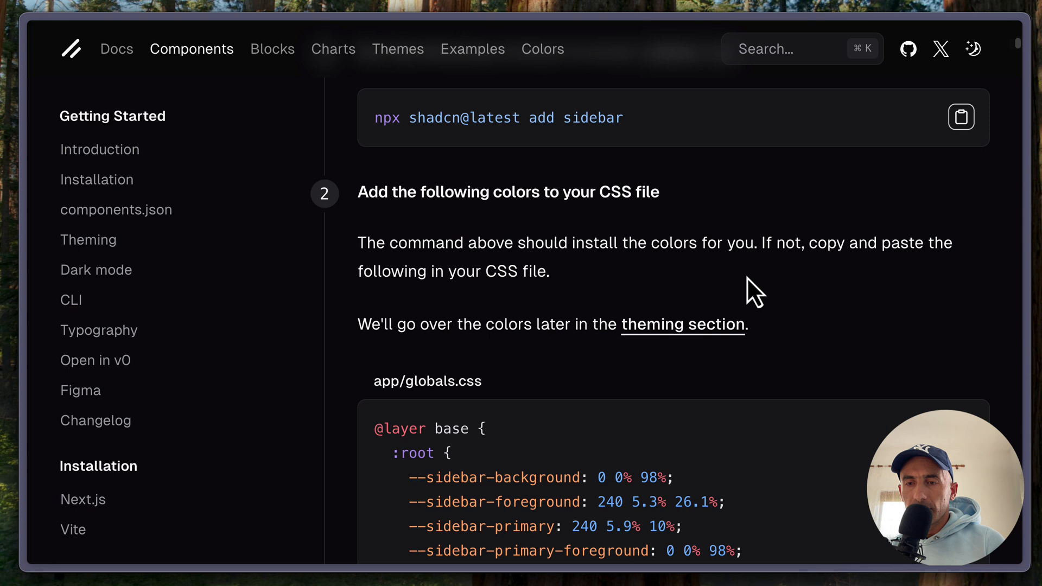
Bring the docs to the globals.css block of sidebar color variables
scroll("down", 3)
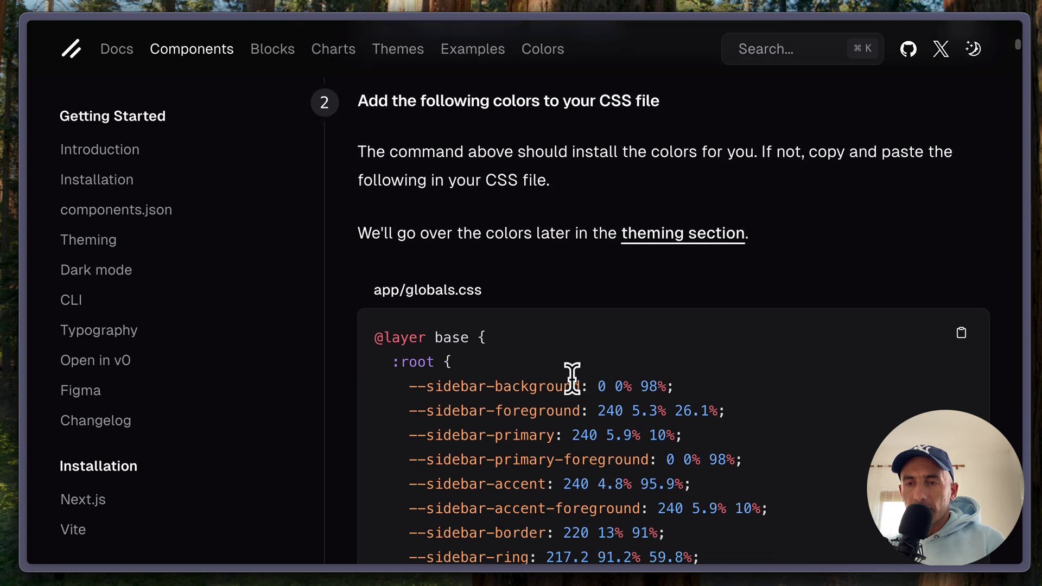
mouse_move(962, 334)
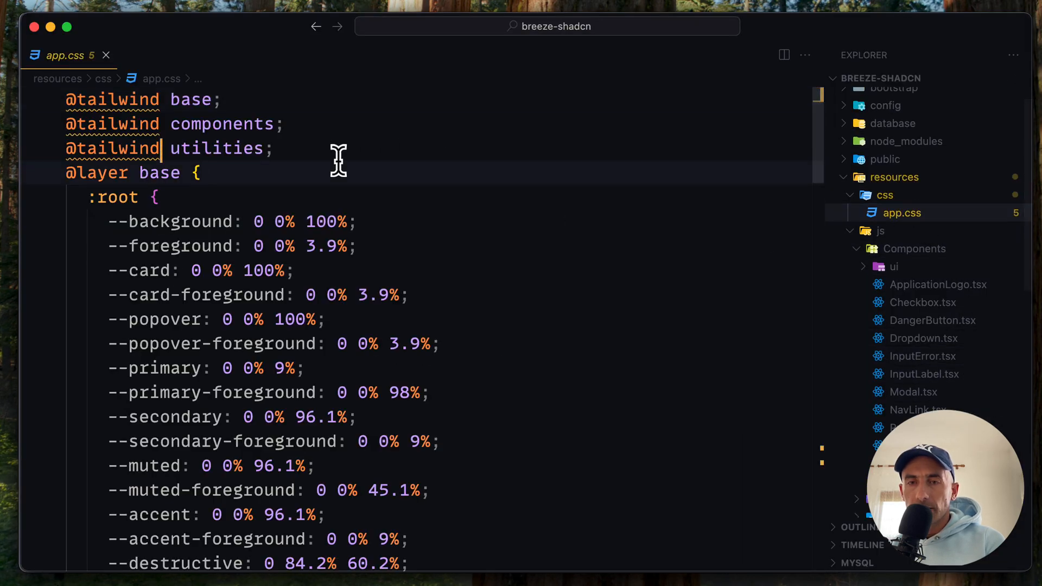
Check app.css's base theme variables and return to the docs' sidebar color block
key("Enter")
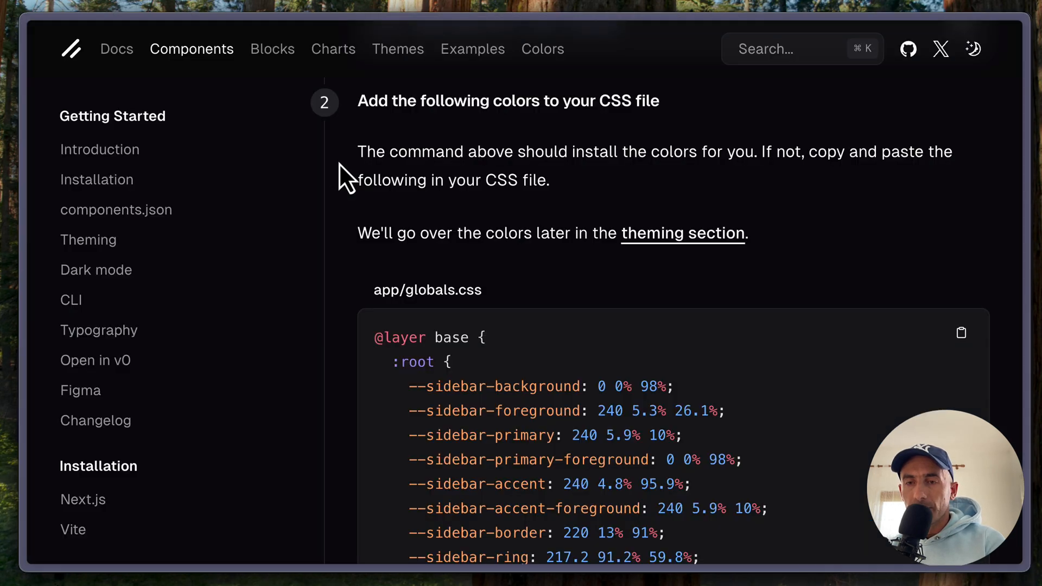
Reach the Usage section's app/layout.tsx snippet and select its {children} placeholder
scroll("down", 3)
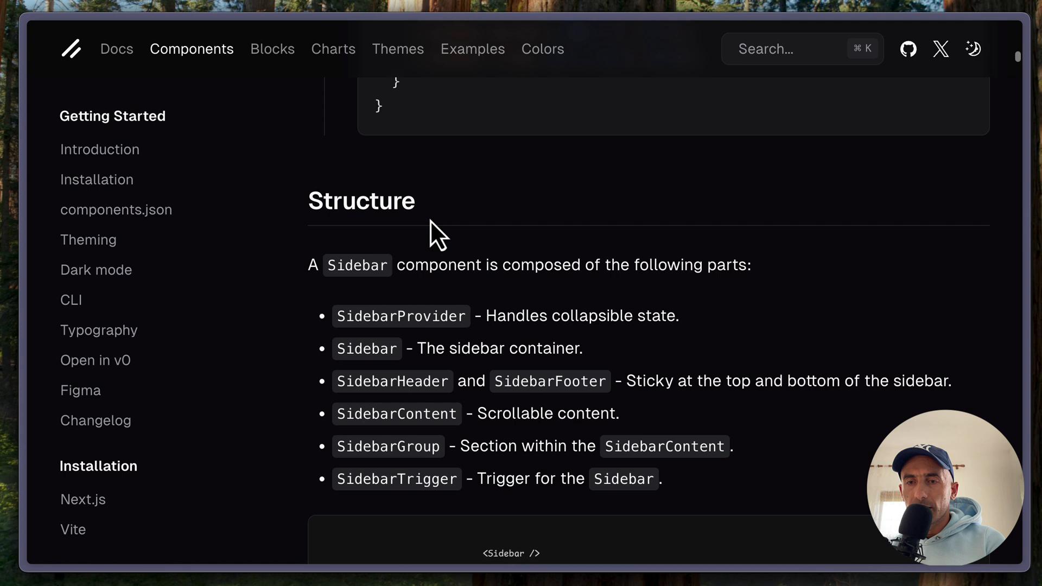
mouse_move(459, 300)
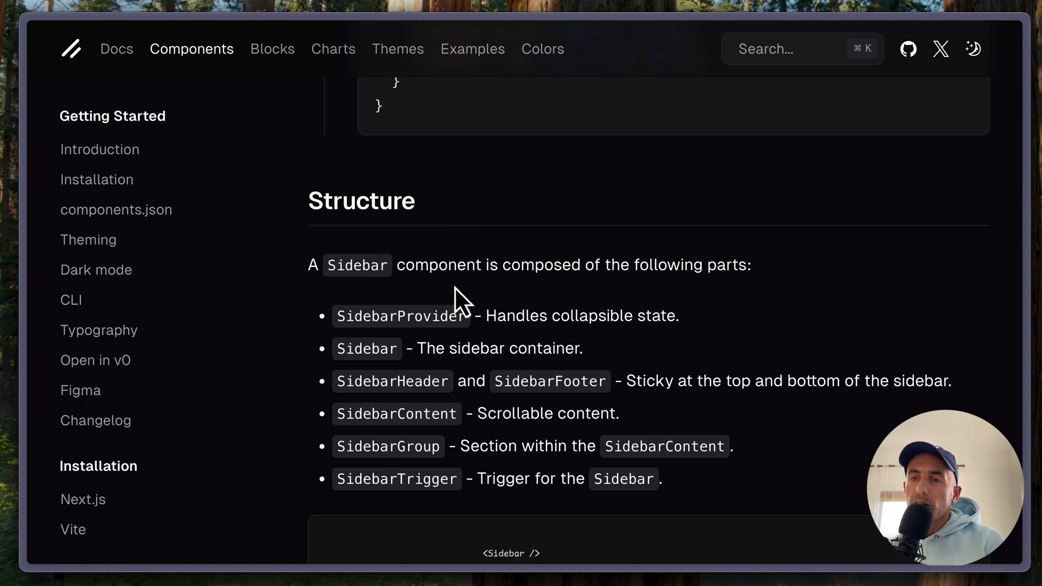
scroll("down", 3)
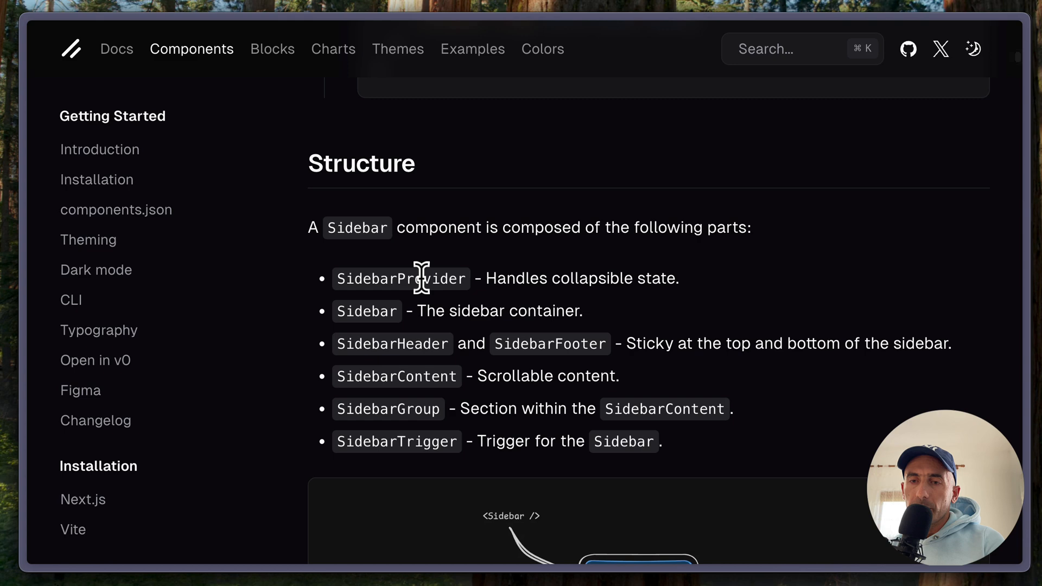
mouse_move(412, 376)
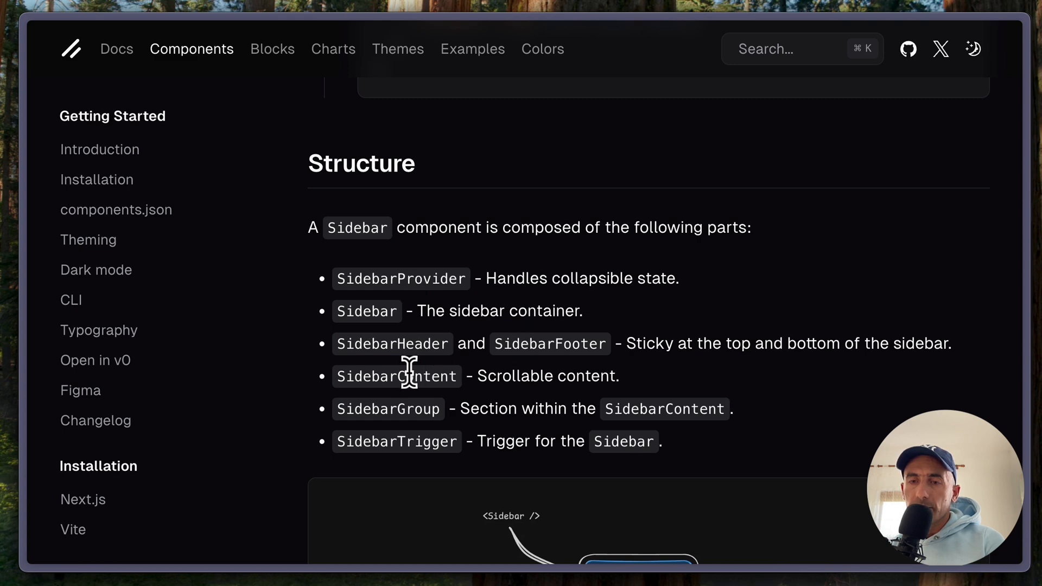
scroll("down", 3)
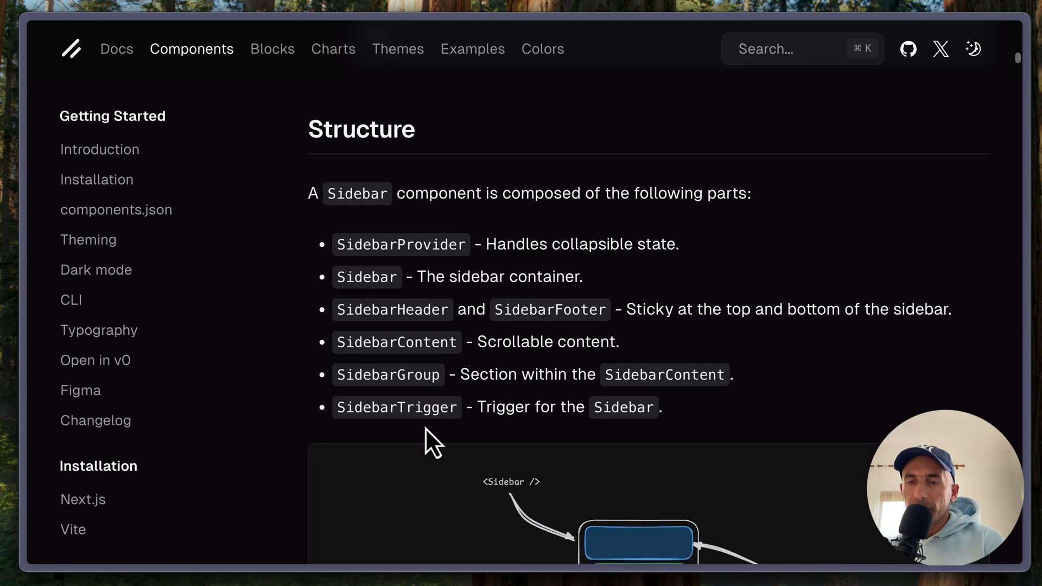
scroll("down", 3)
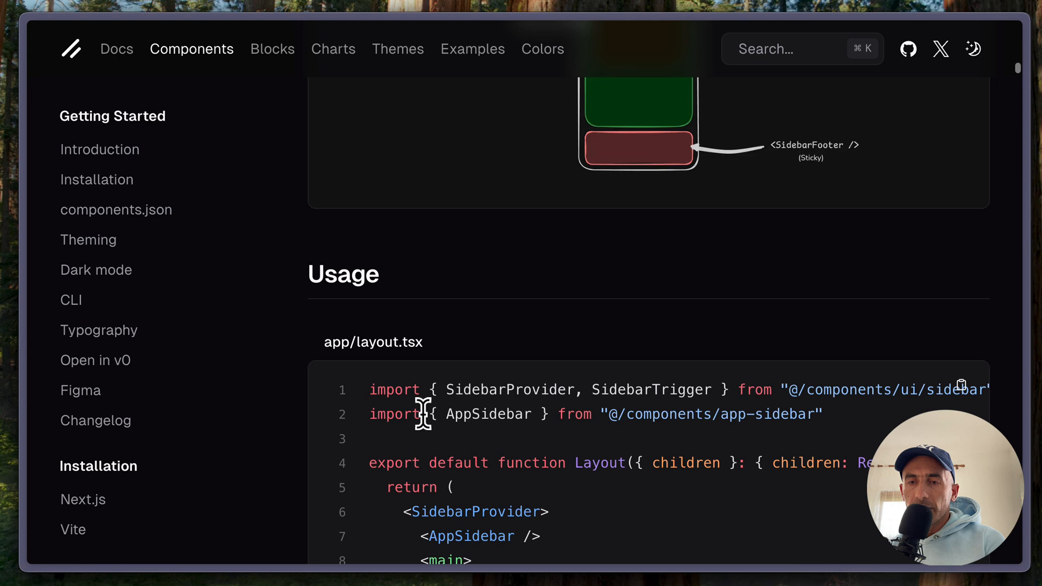
scroll("down", 3)
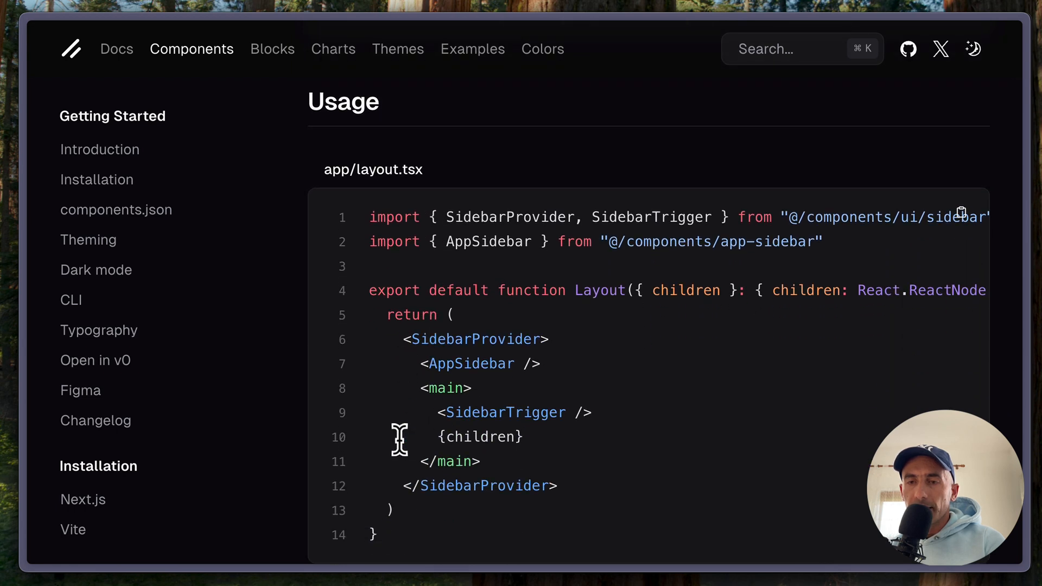
mouse_move(462, 364)
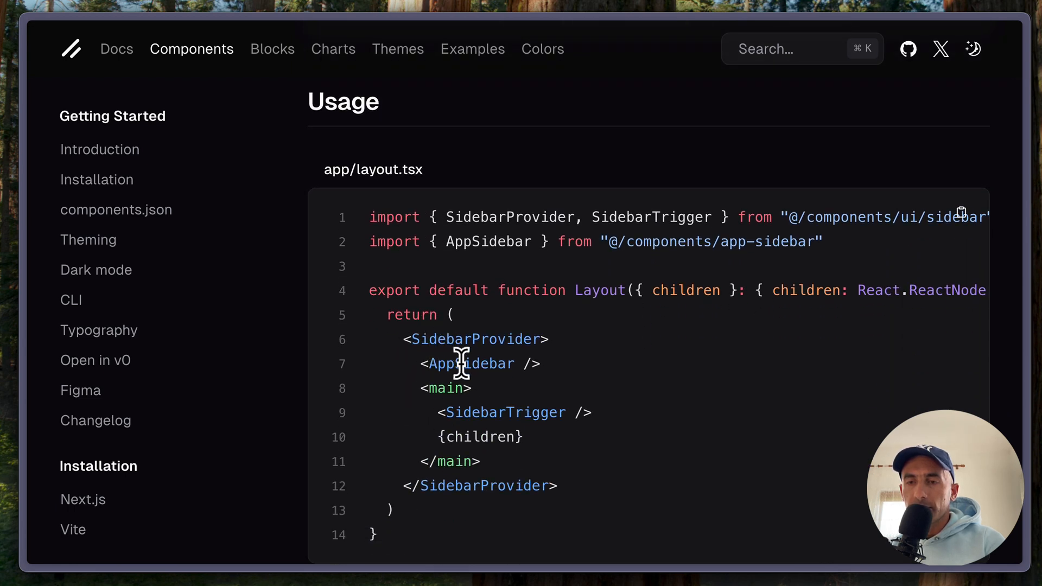
mouse_move(503, 419)
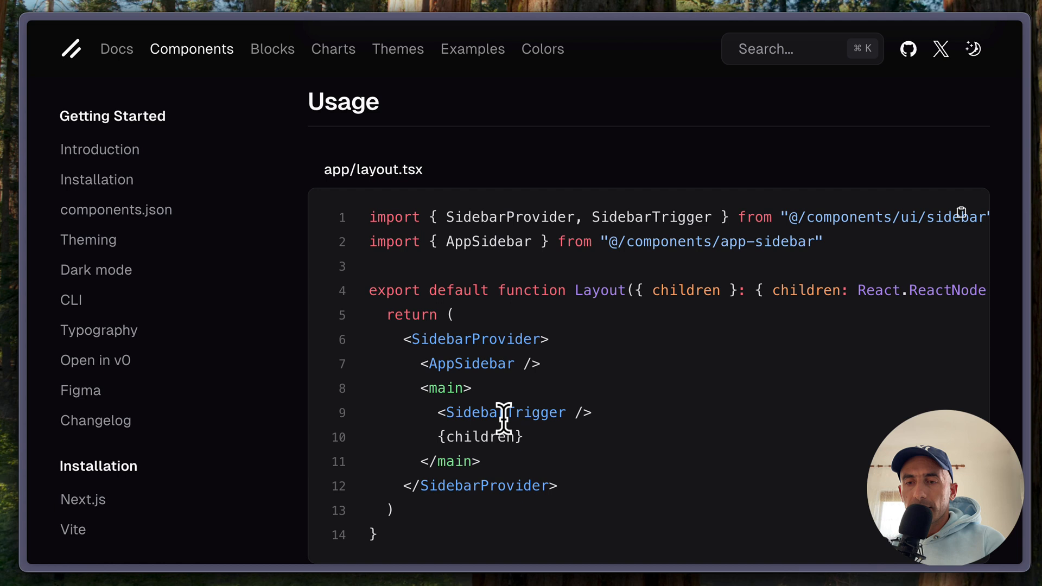
mouse_move(545, 459)
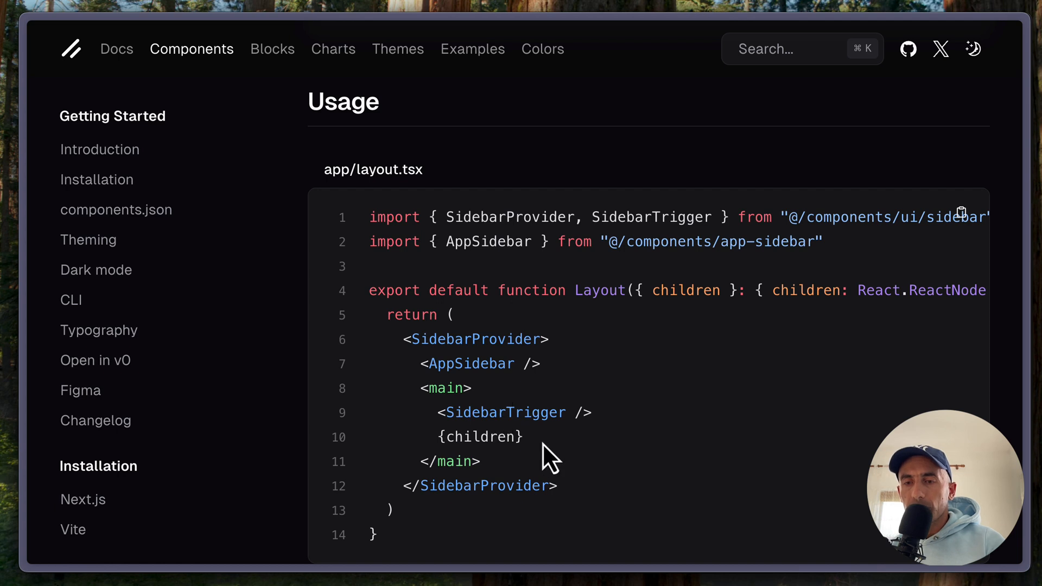
double_click(480, 436)
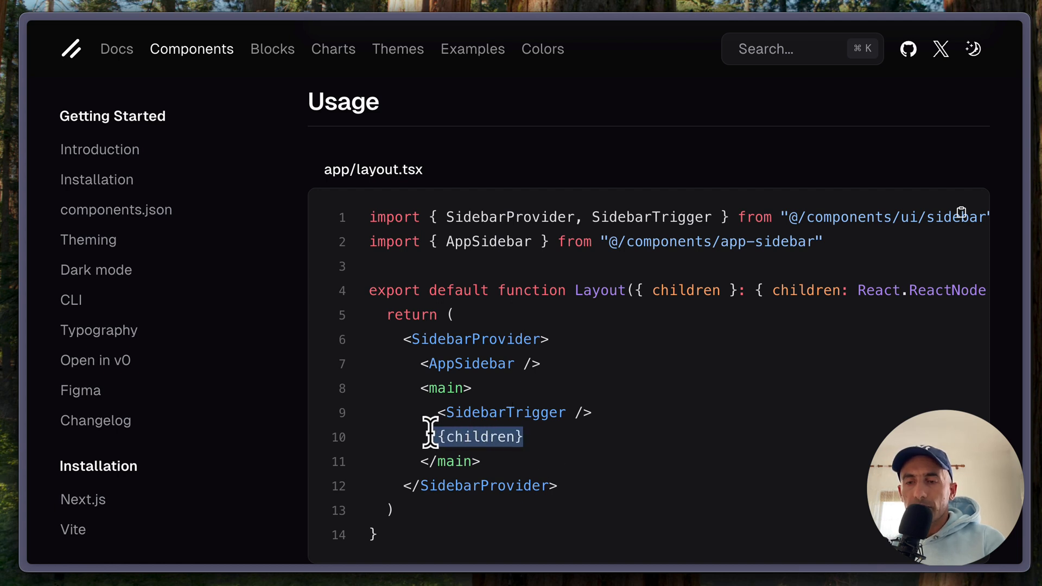
scroll("down", 3)
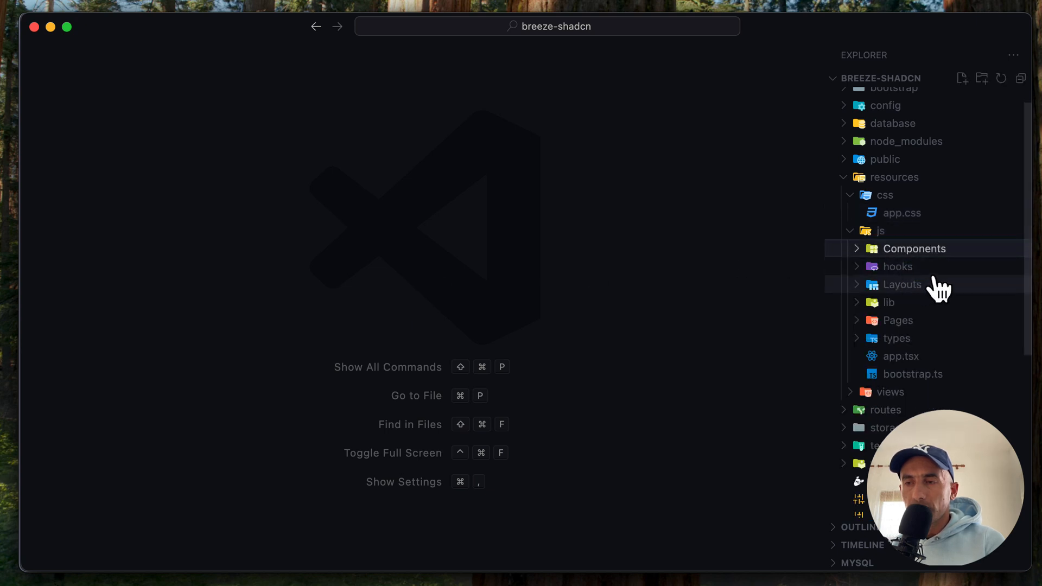
Expand the Layouts folder to reach GuestLayout.tsx
left_click(902, 285)
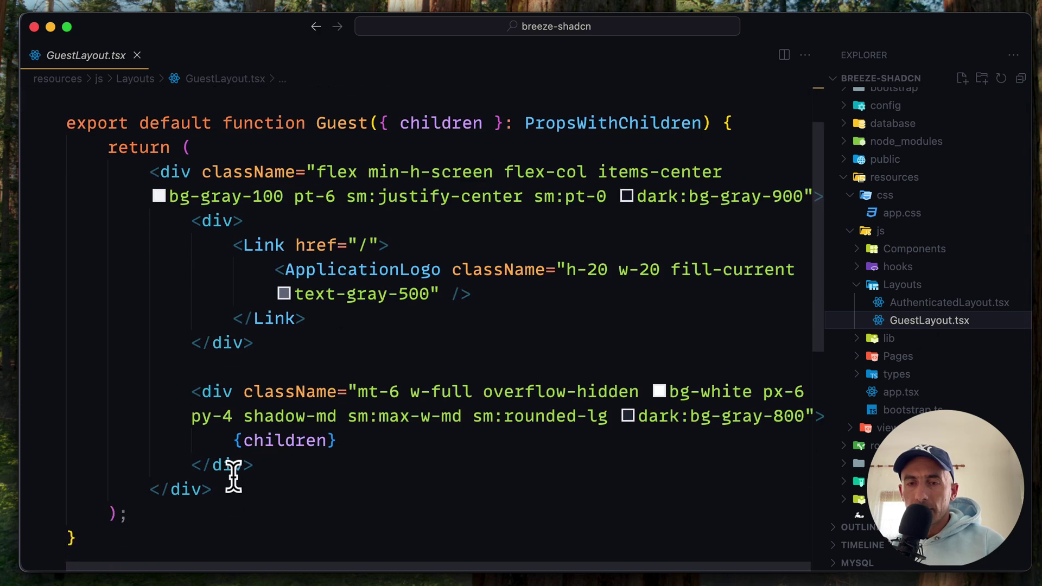
mouse_move(241, 489)
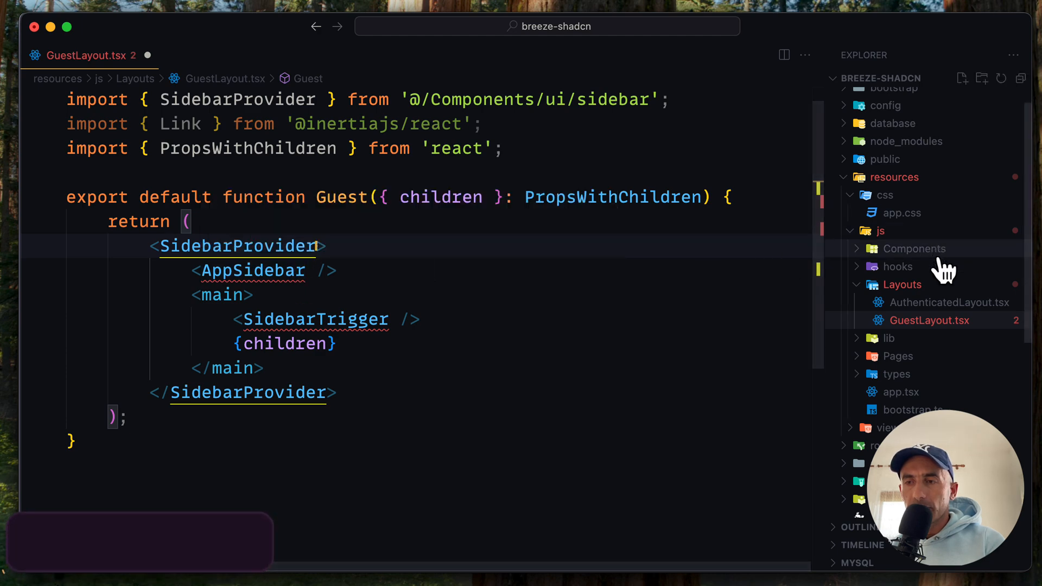
Create AppSidebar.tsx in Components importing from ../Components/ui/sidebar, then return to GuestLayout.tsx
right_click(914, 248)
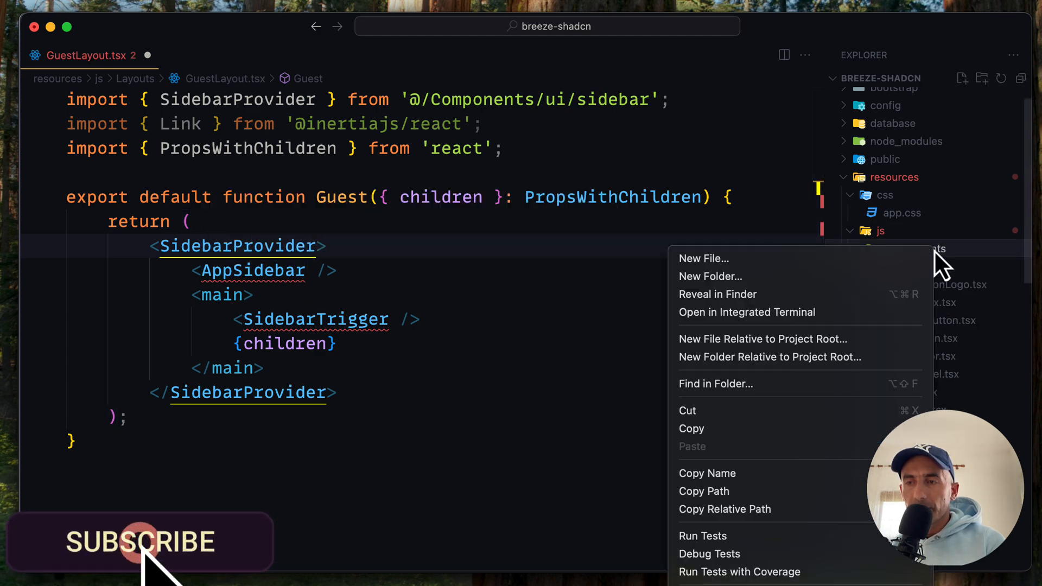
left_click(704, 258)
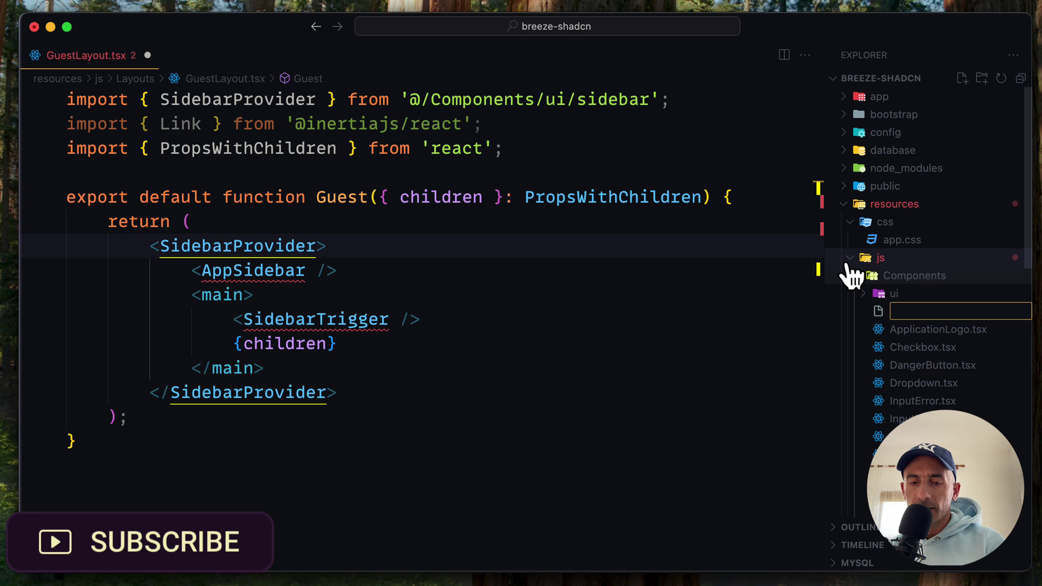
type("AppSidebar.tsx")
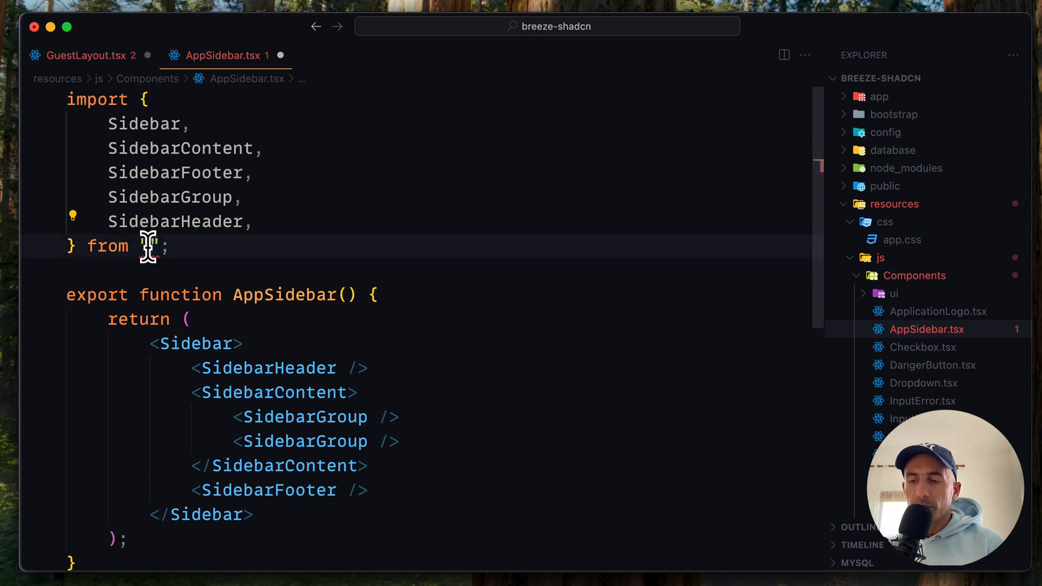
type("./")
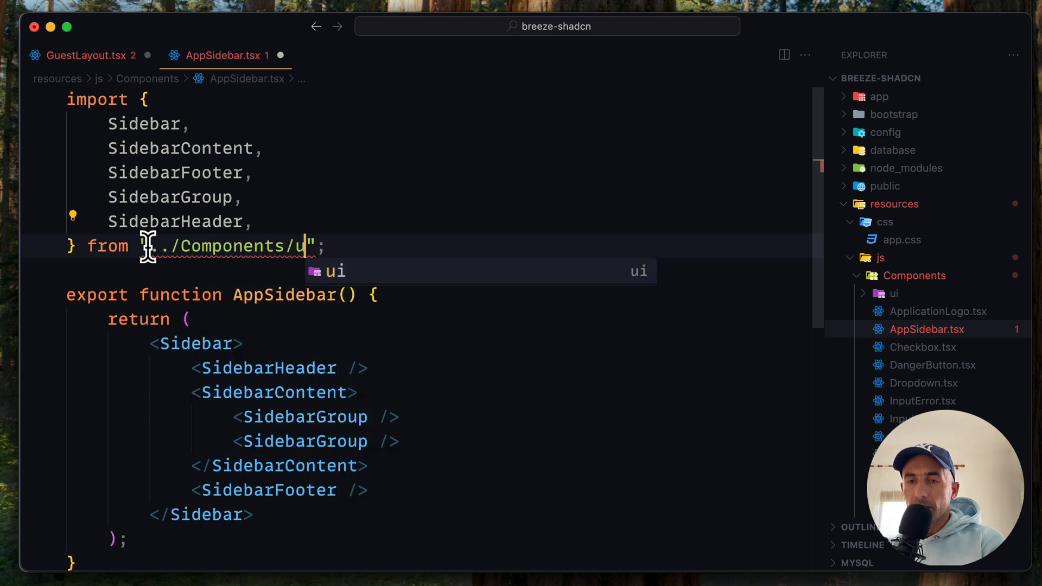
type("/")
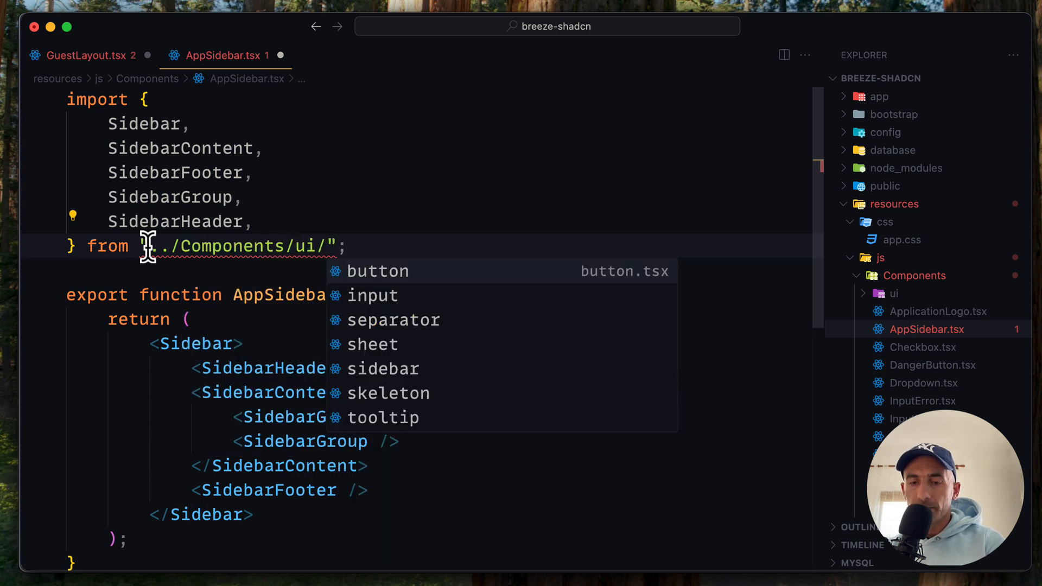
type("sidebar")
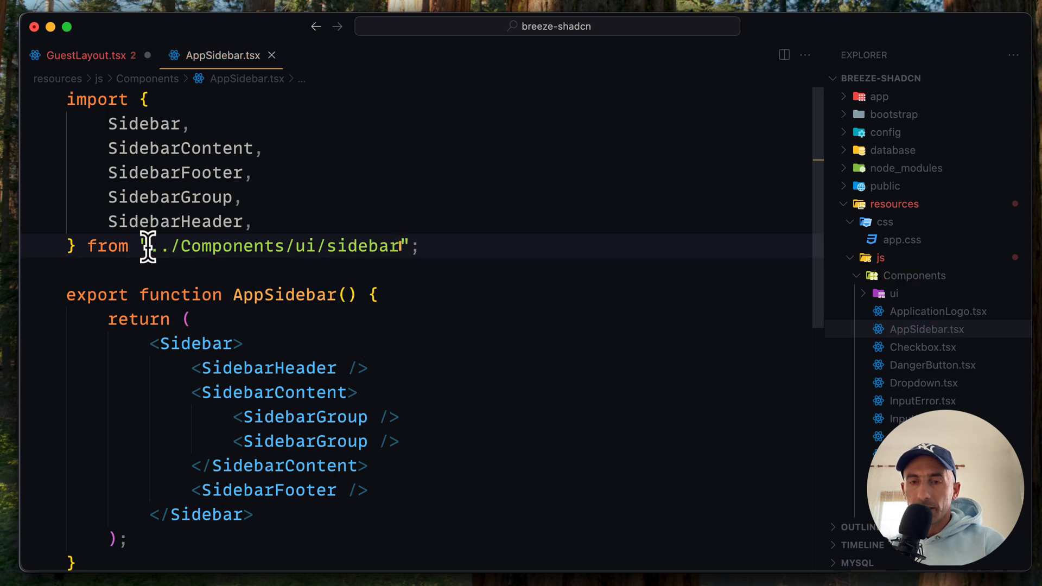
left_click(87, 54)
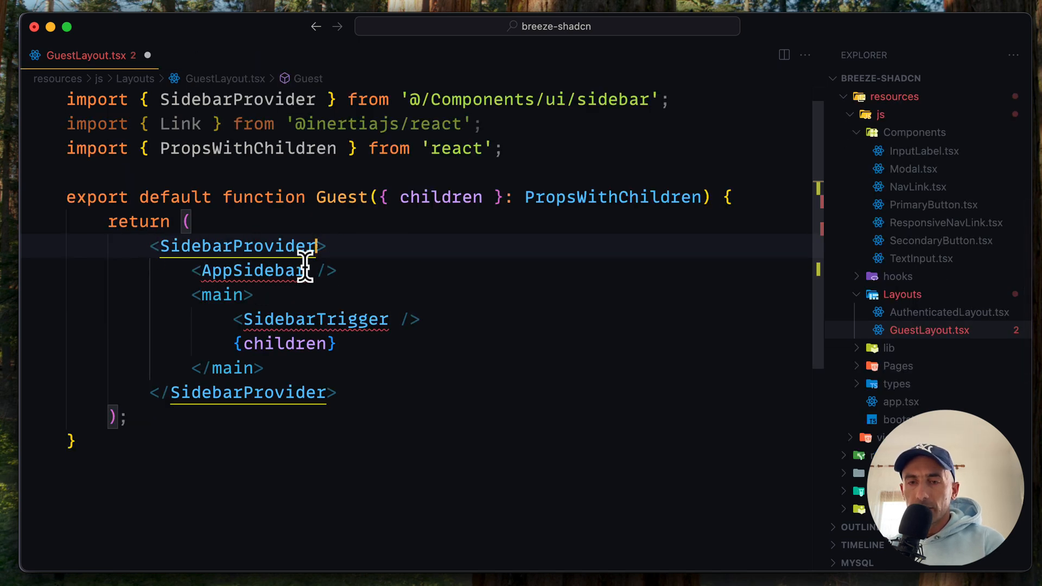
mouse_move(304, 270)
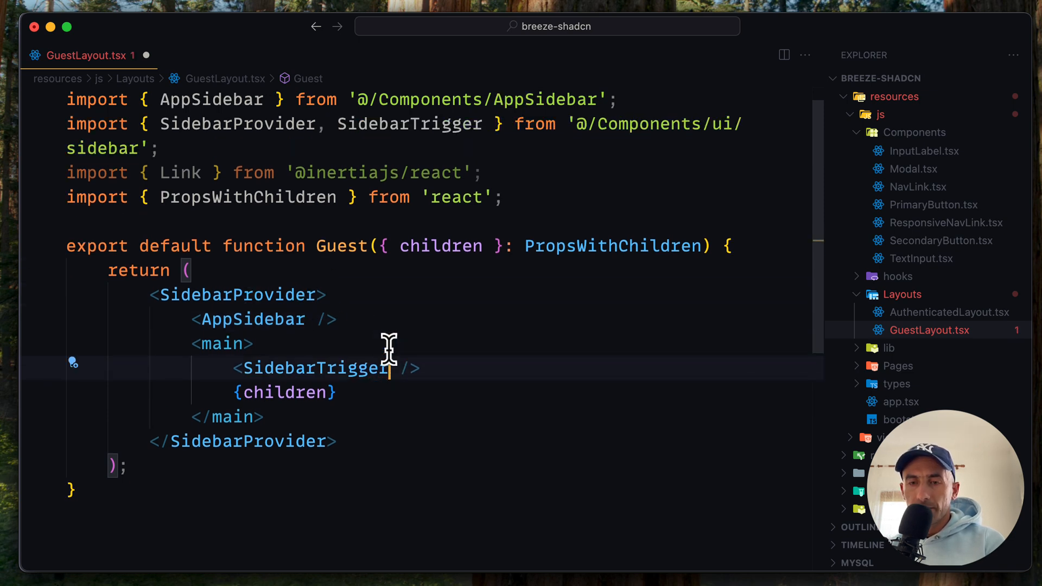
Save GuestLayout.tsx with its AppSidebar and SidebarTrigger imports
key("Cmd+S")
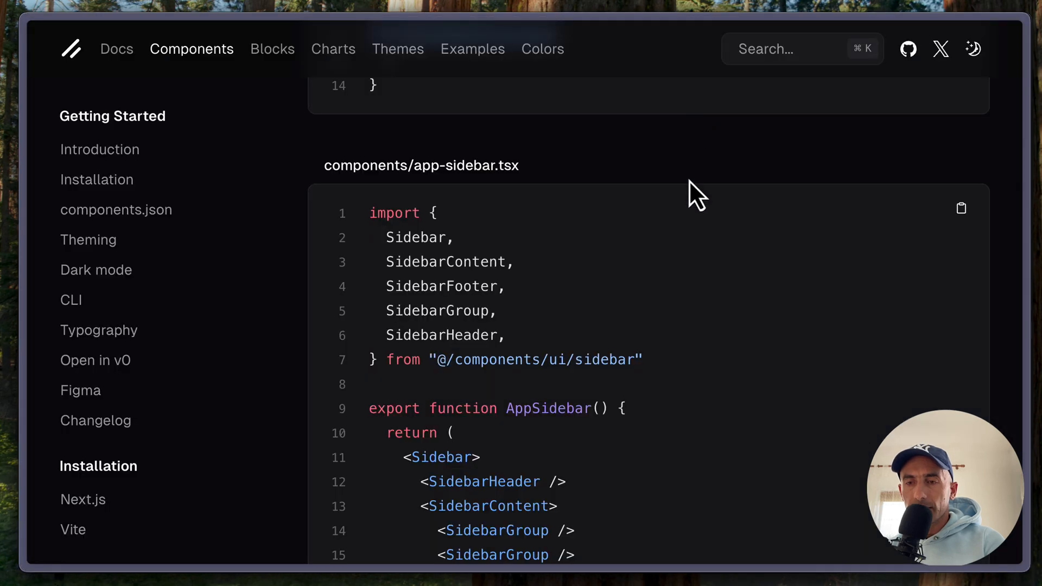
Navigate the browser to the local breeze-shadcn.test site's Laravel welcome page
scroll("down", 3)
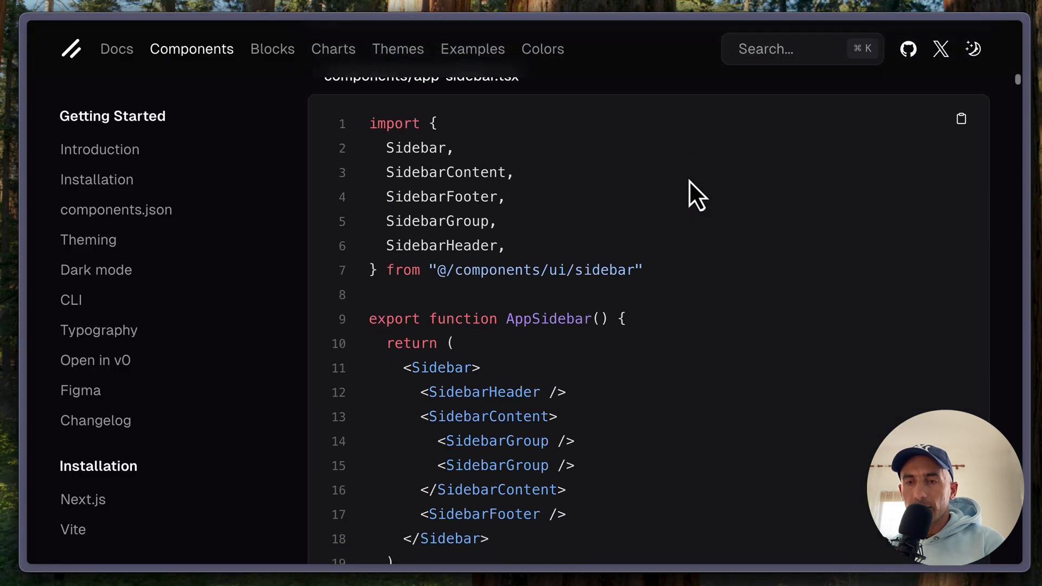
scroll("down", 3)
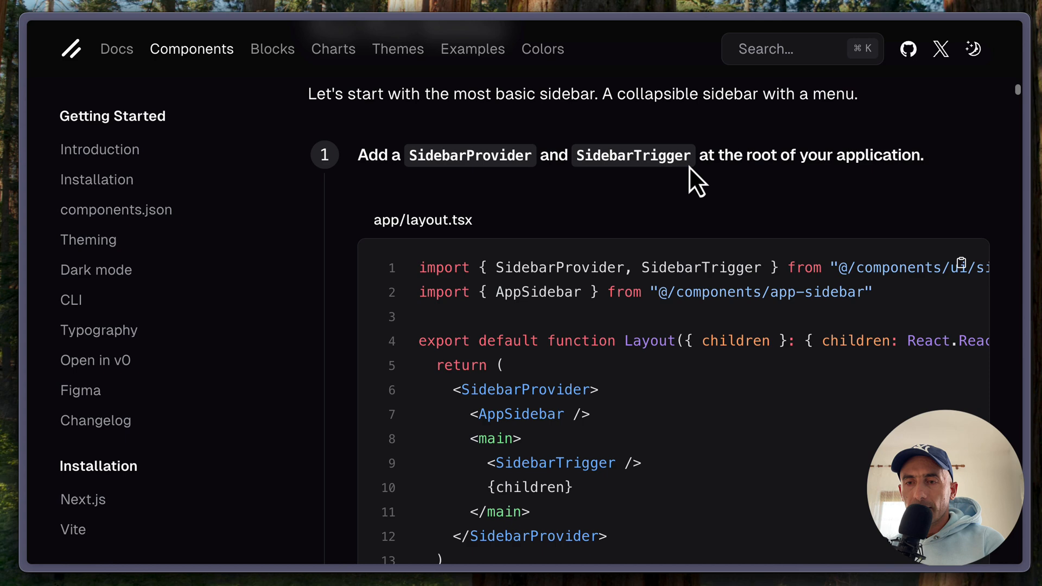
scroll("down", 3)
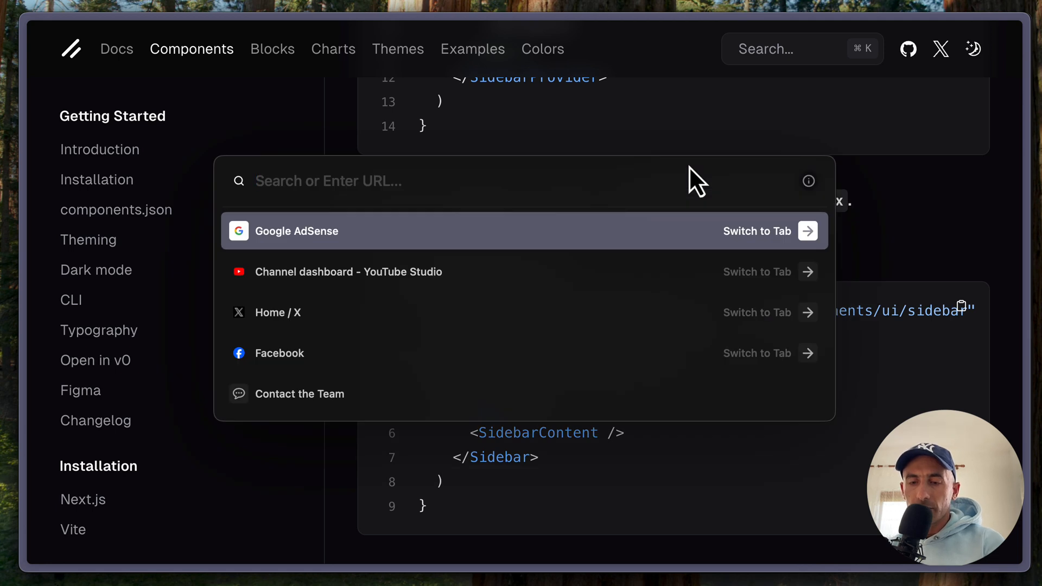
type("breeze-react.test")
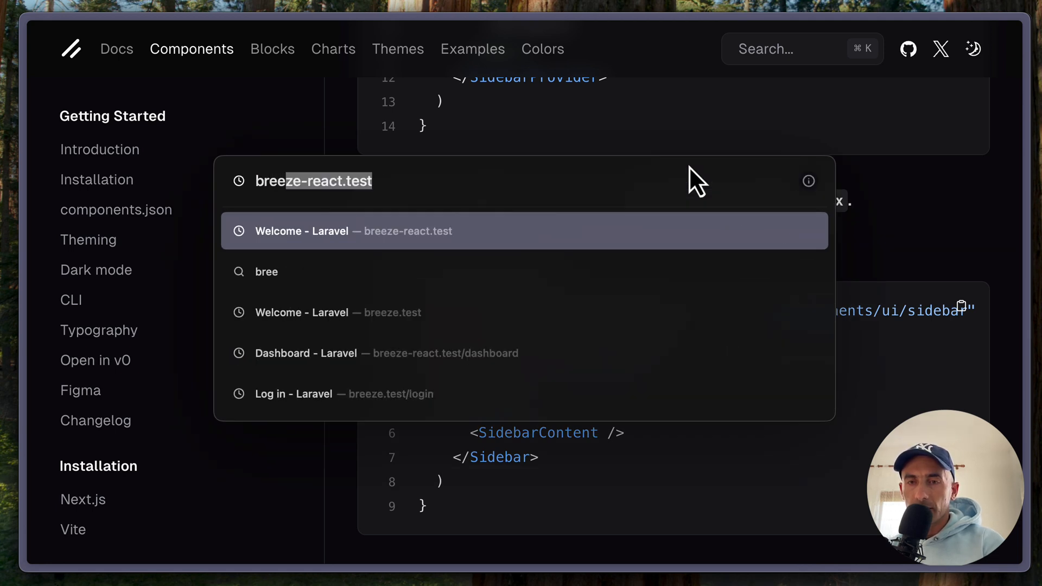
type("breeze-shadcn.test")
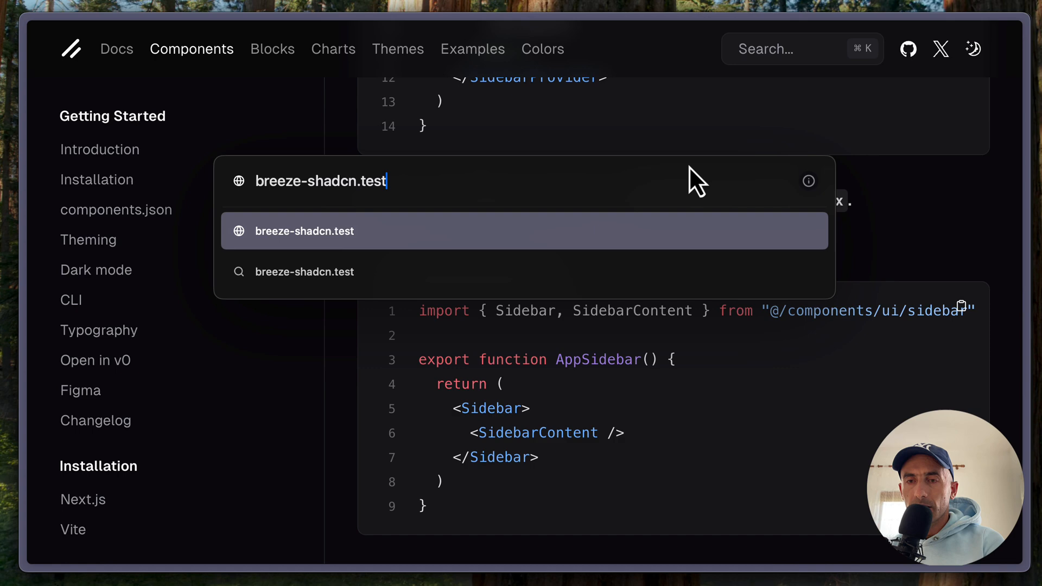
left_click(304, 230)
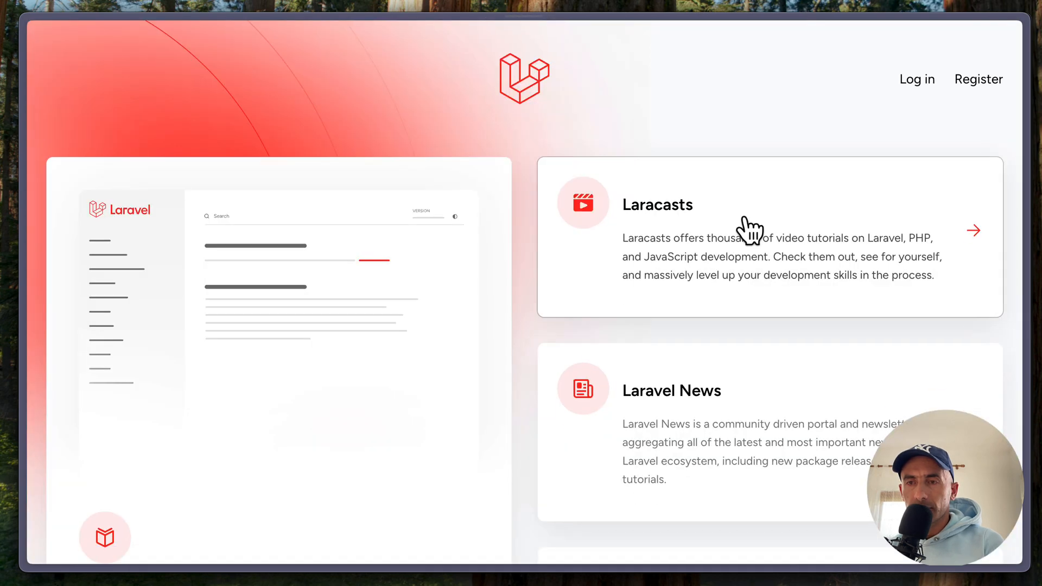
Expand the still-empty login-page sidebar, then switch to the 'Sidebar - shadcn/ui' browser tab
scroll("down", 3)
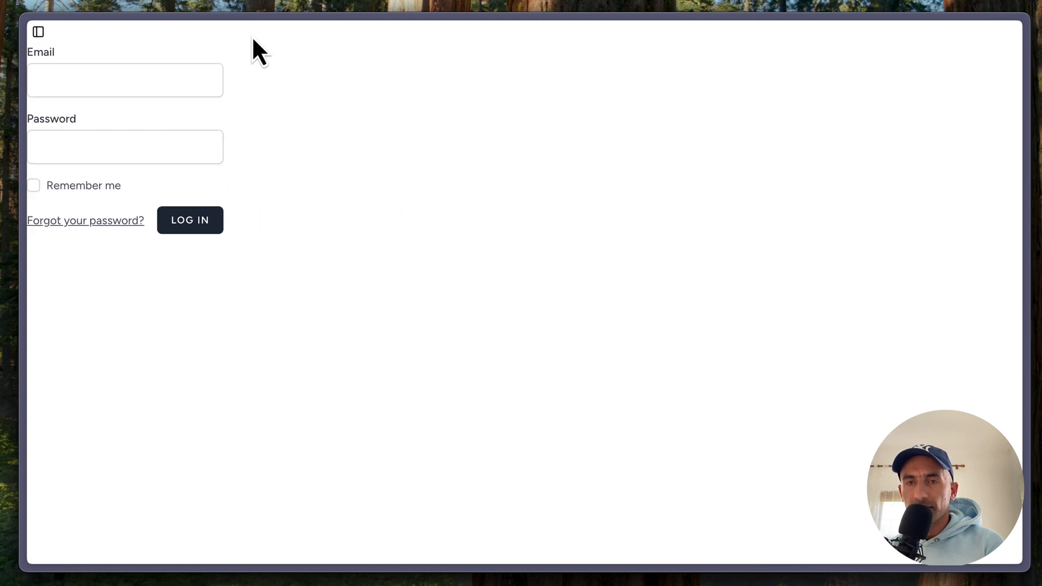
left_click(40, 30)
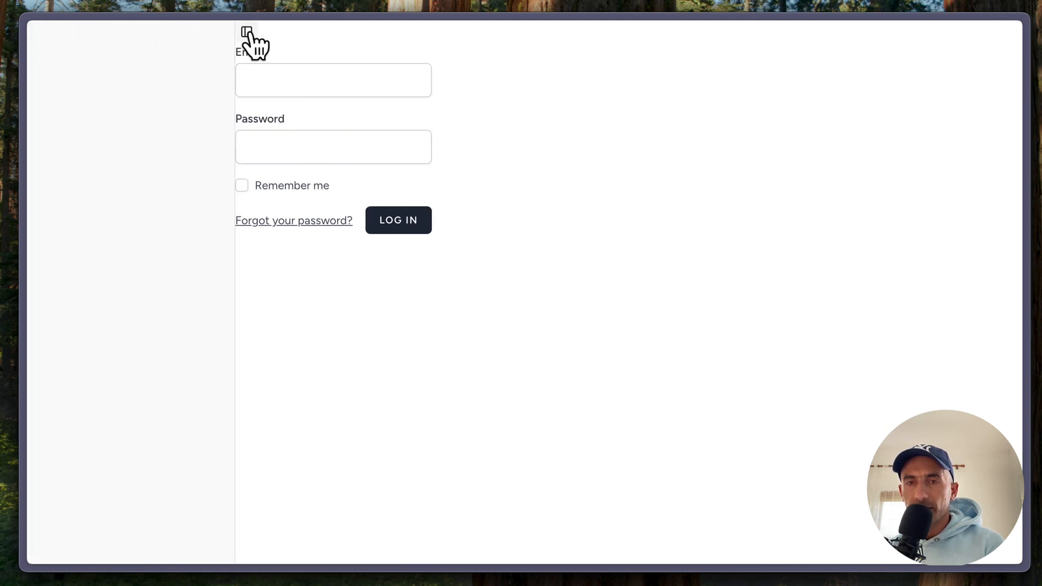
left_click(247, 30)
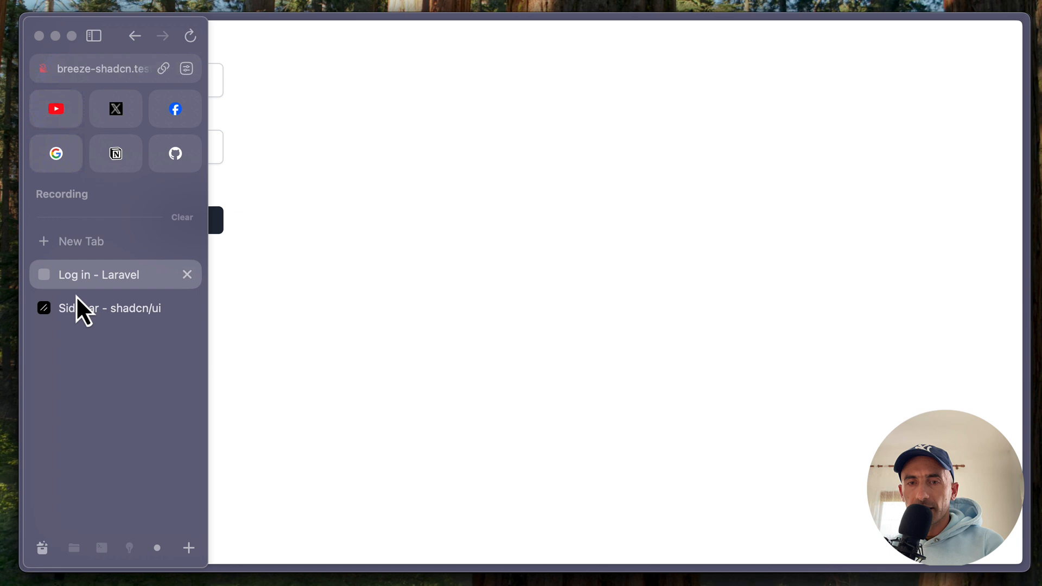
left_click(109, 309)
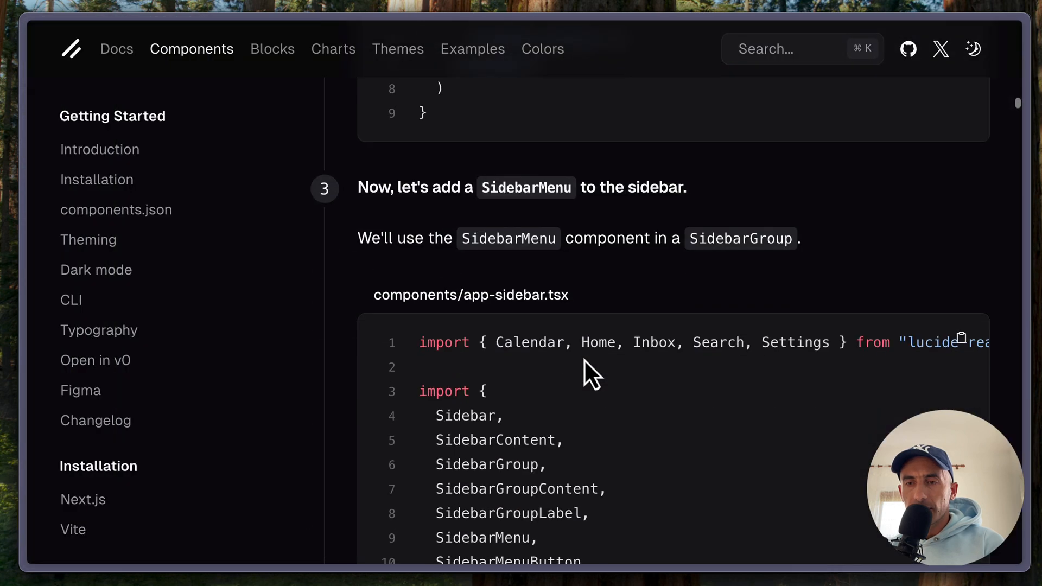
Copy the step 3 app-sidebar.tsx SidebarMenu code block with lucide icons and menu items
scroll("down", 3)
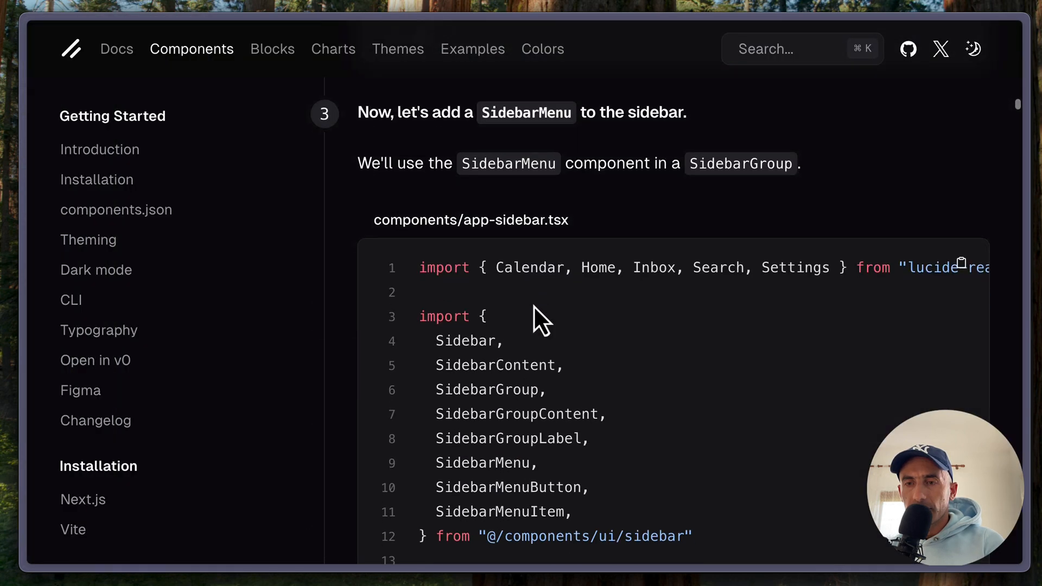
scroll("down", 3)
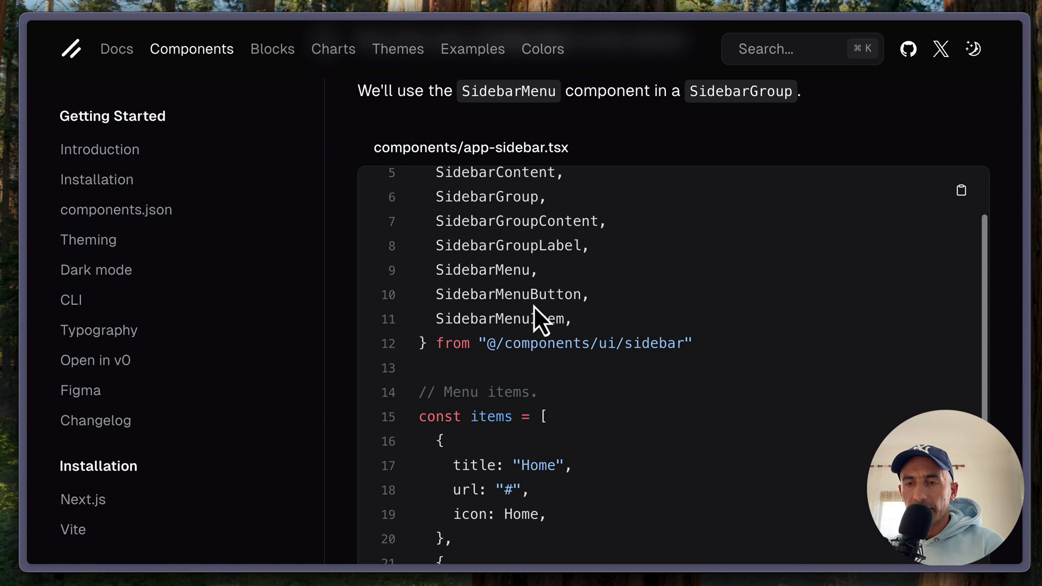
scroll("down", 3)
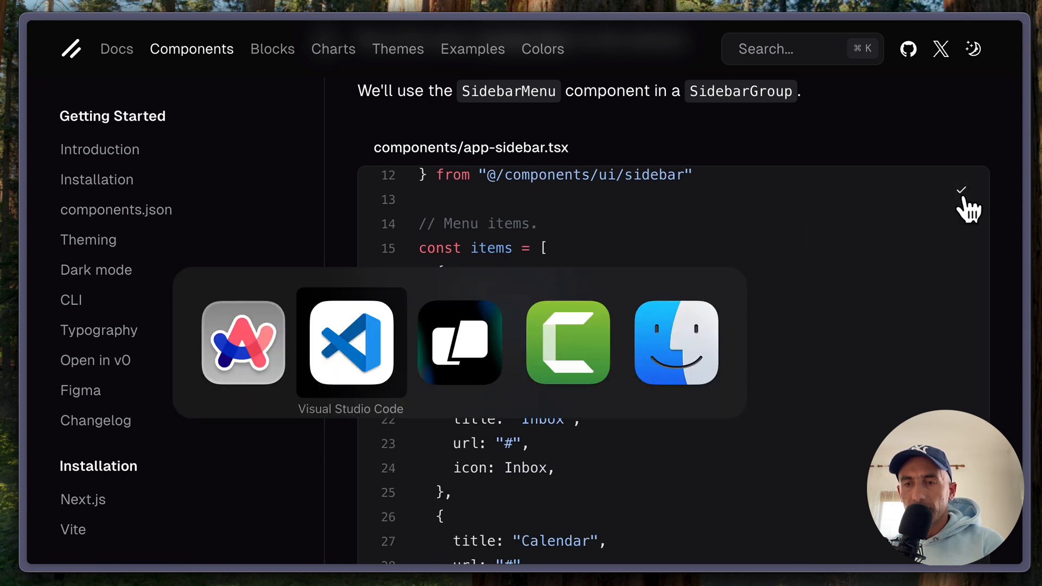
left_click(351, 345)
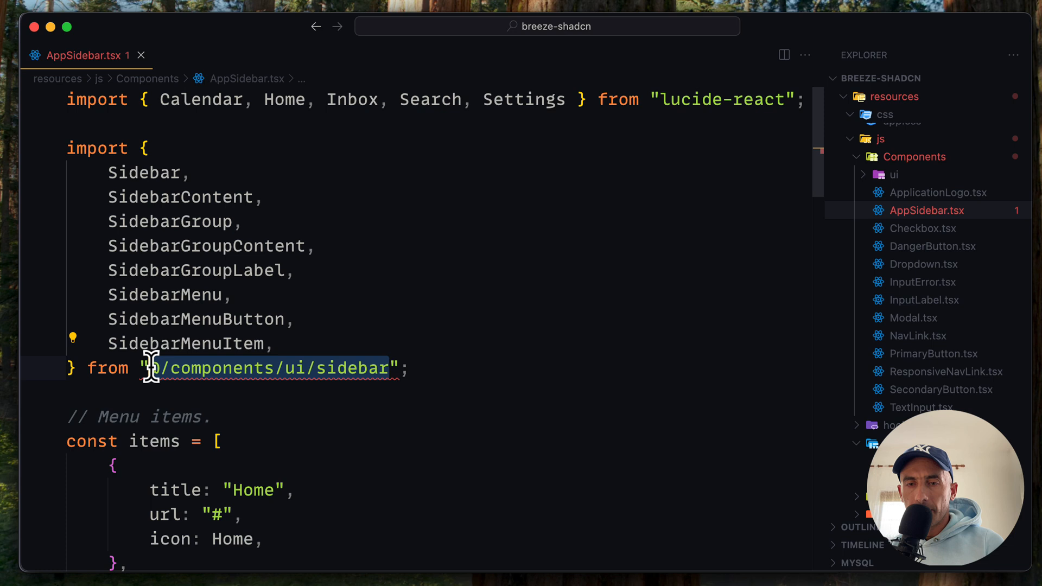
Point AppSidebar.tsx's sidebar import at ./Components/ui/sidebar and save the file
type("./\";")
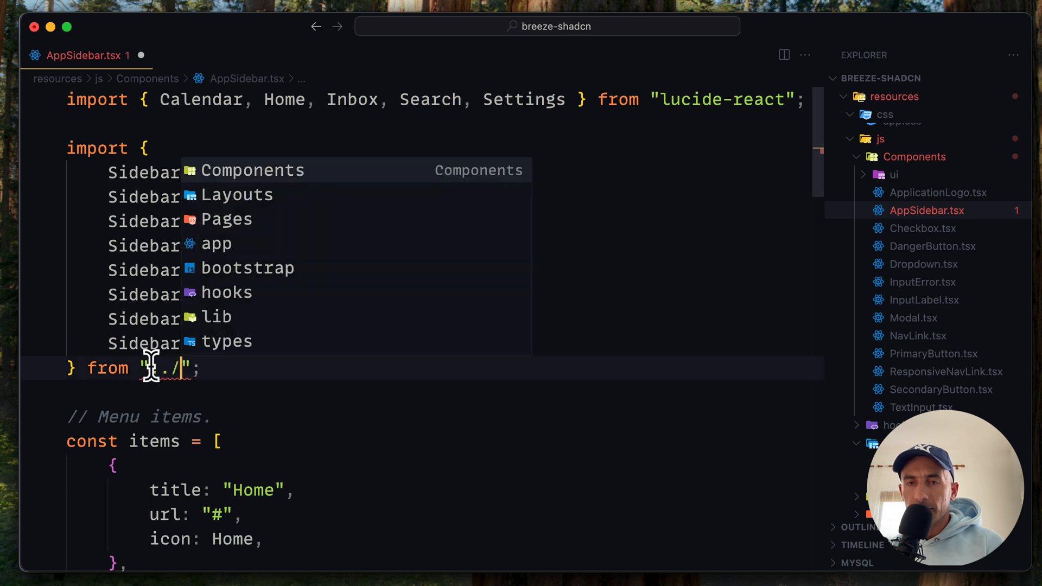
type("Components/ui")
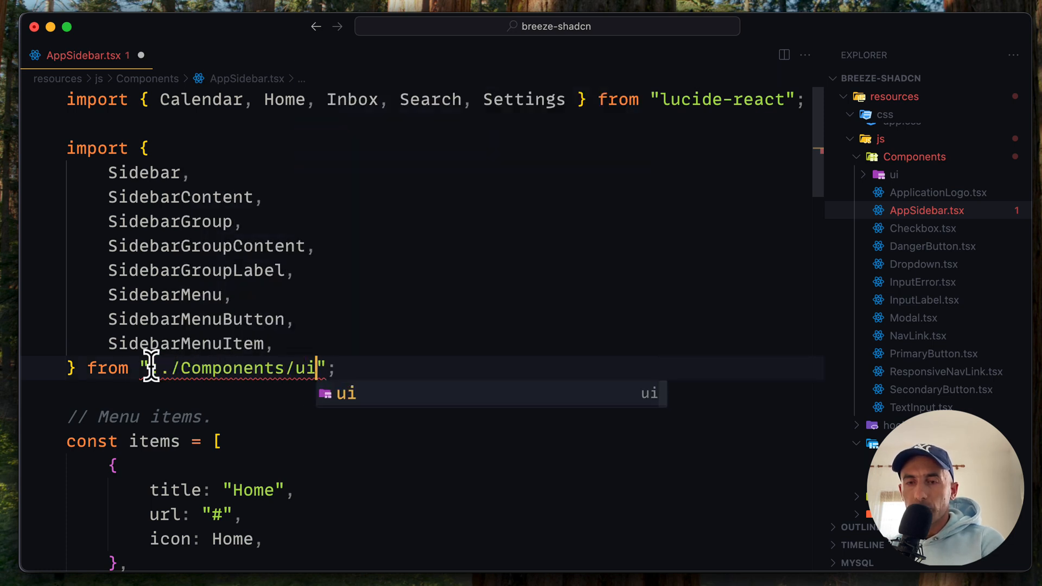
type("/sidebar")
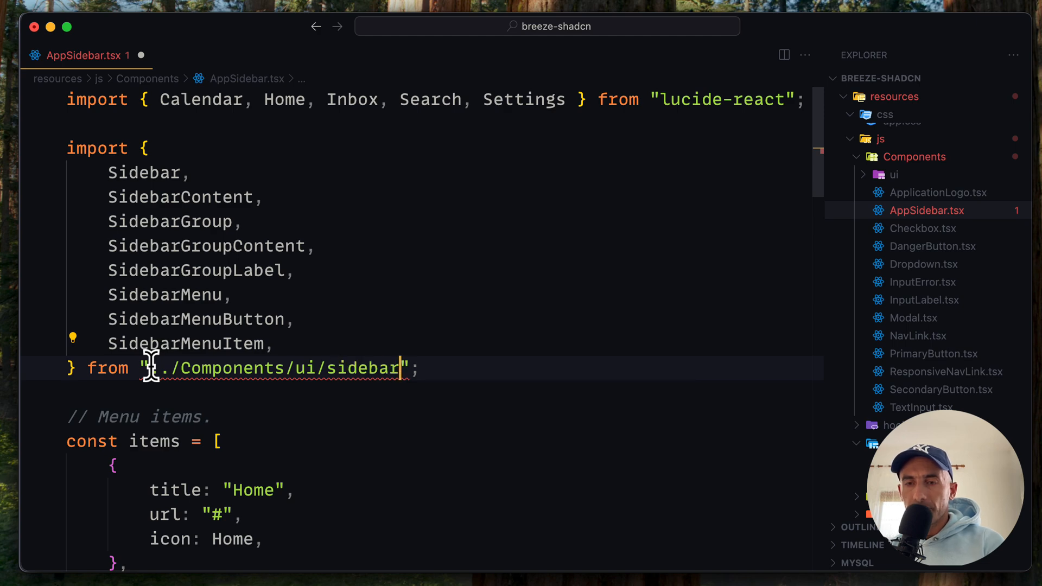
key("Cmd+Tab")
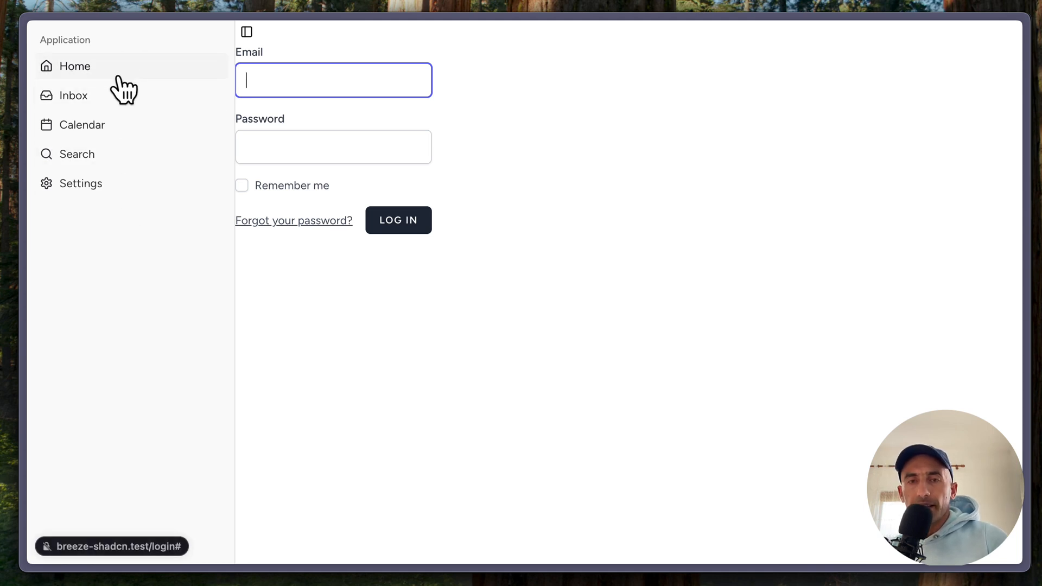
Collapse and reopen the login sidebar listing Home, Inbox, Calendar, Search and Settings
left_click(246, 31)
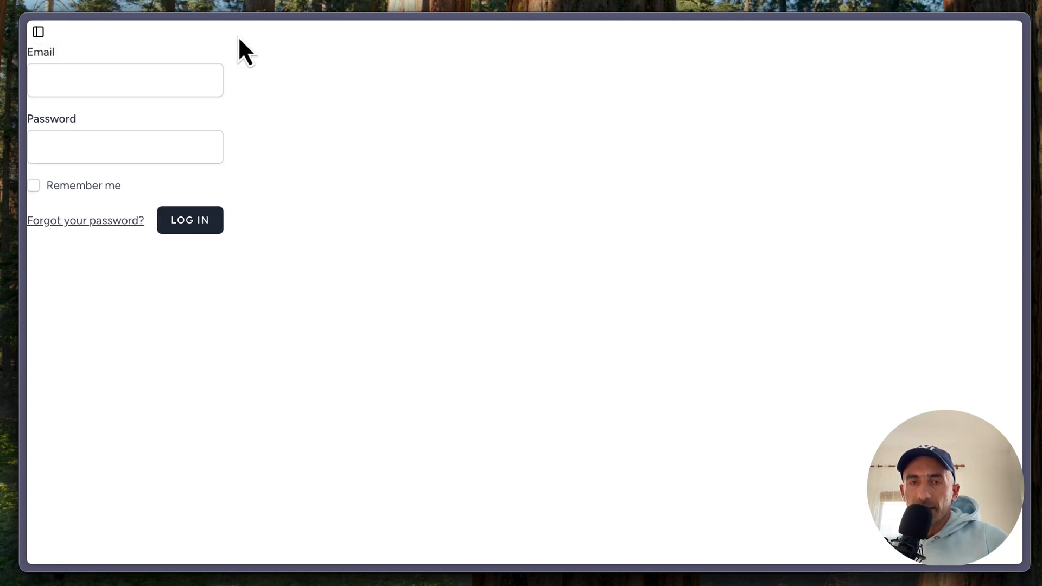
left_click(39, 30)
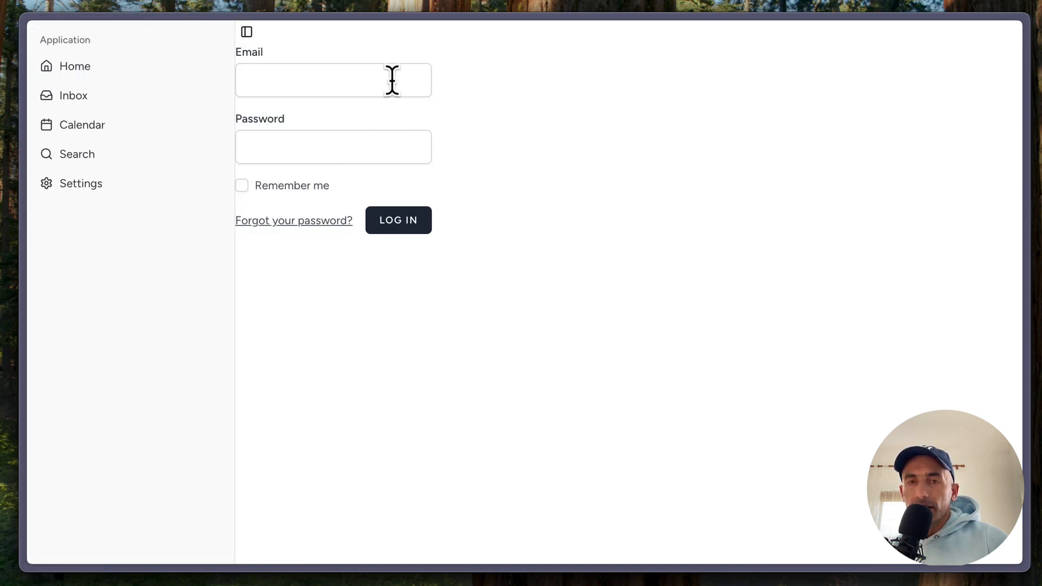
mouse_move(599, 155)
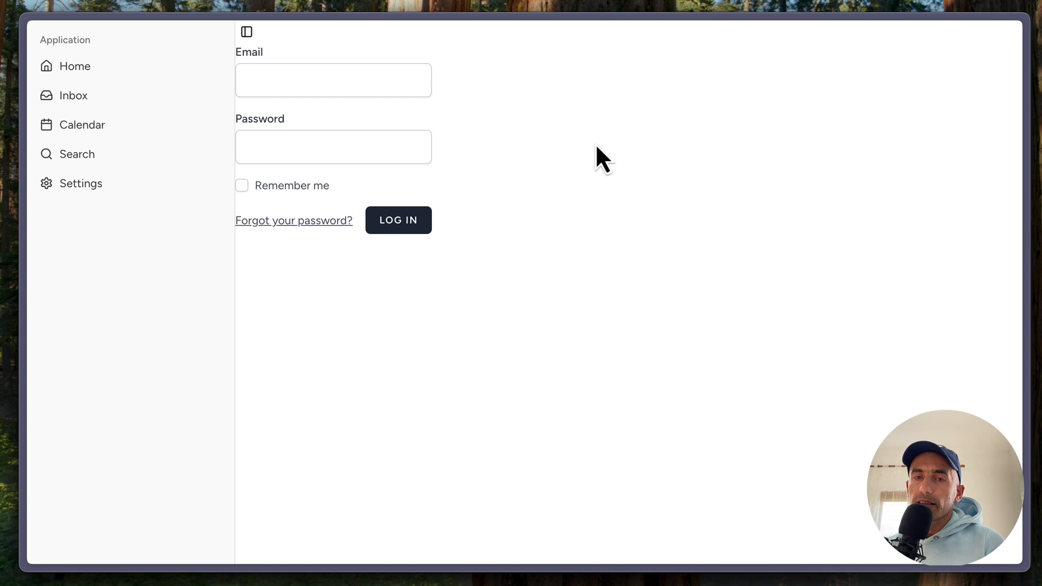